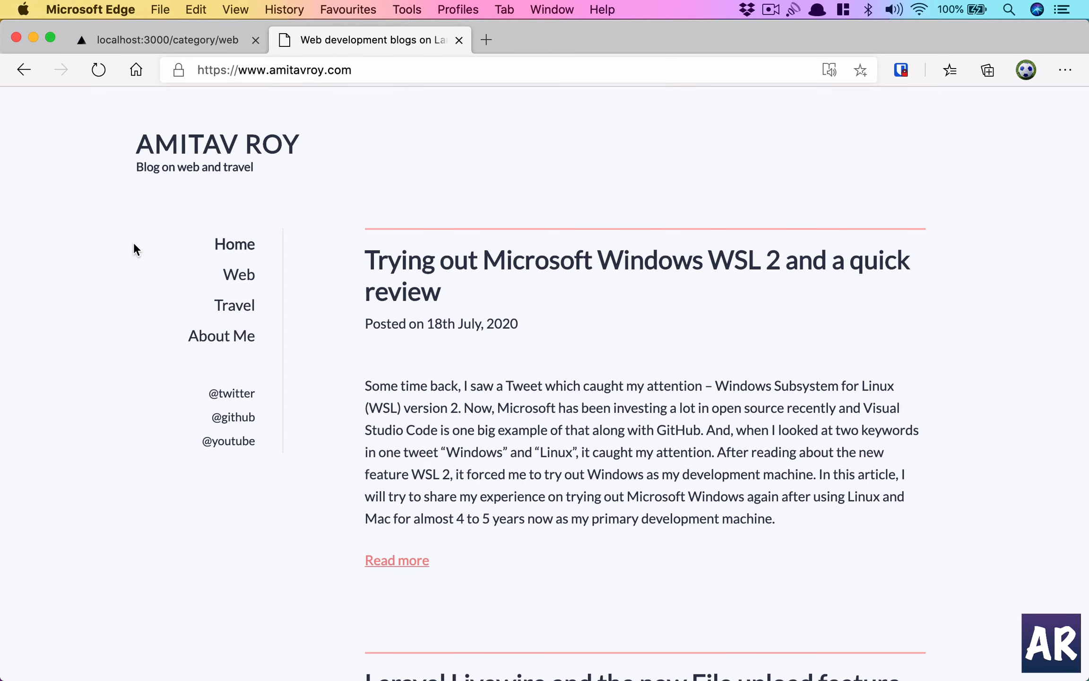
pyautogui.moveTo(313, 193)
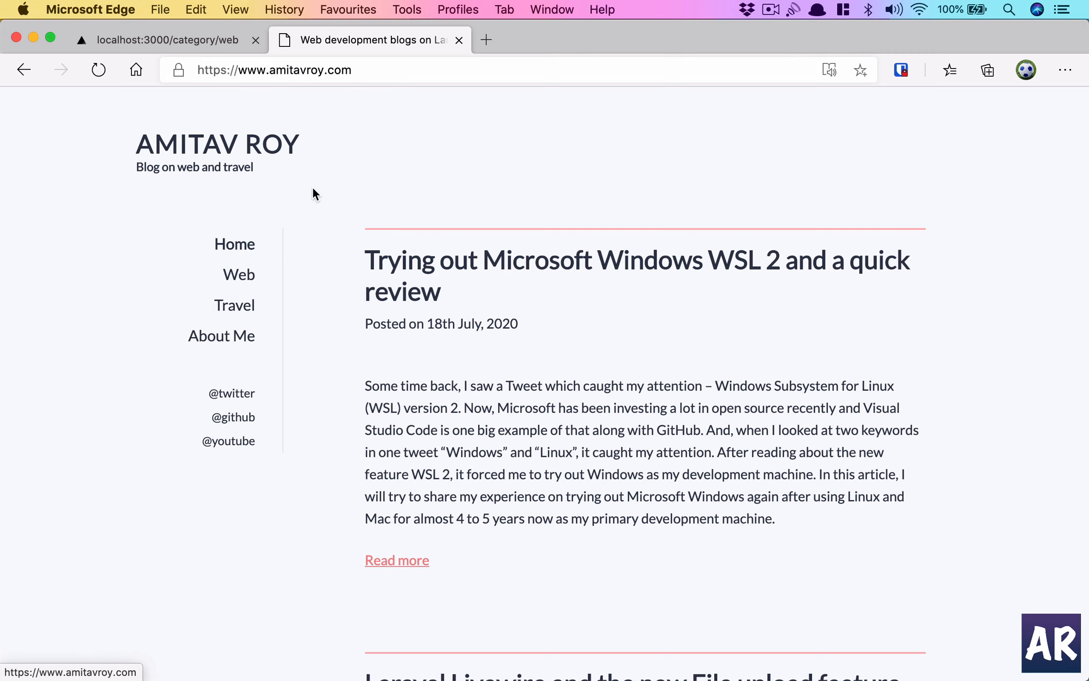
pyautogui.moveTo(389, 119)
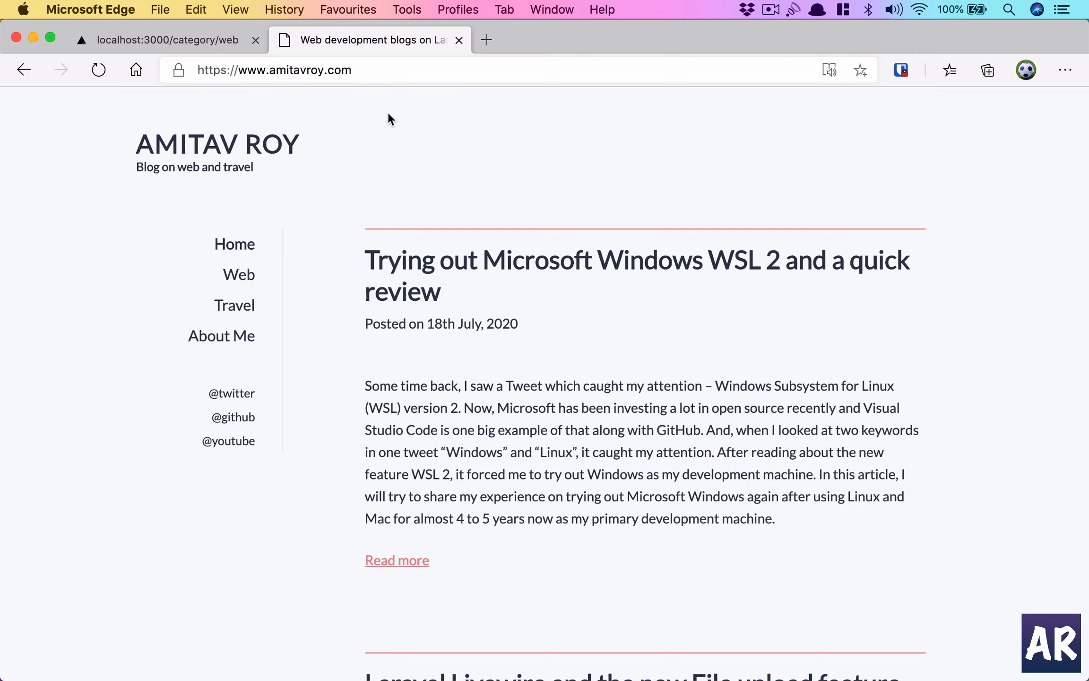
pyautogui.moveTo(250, 276)
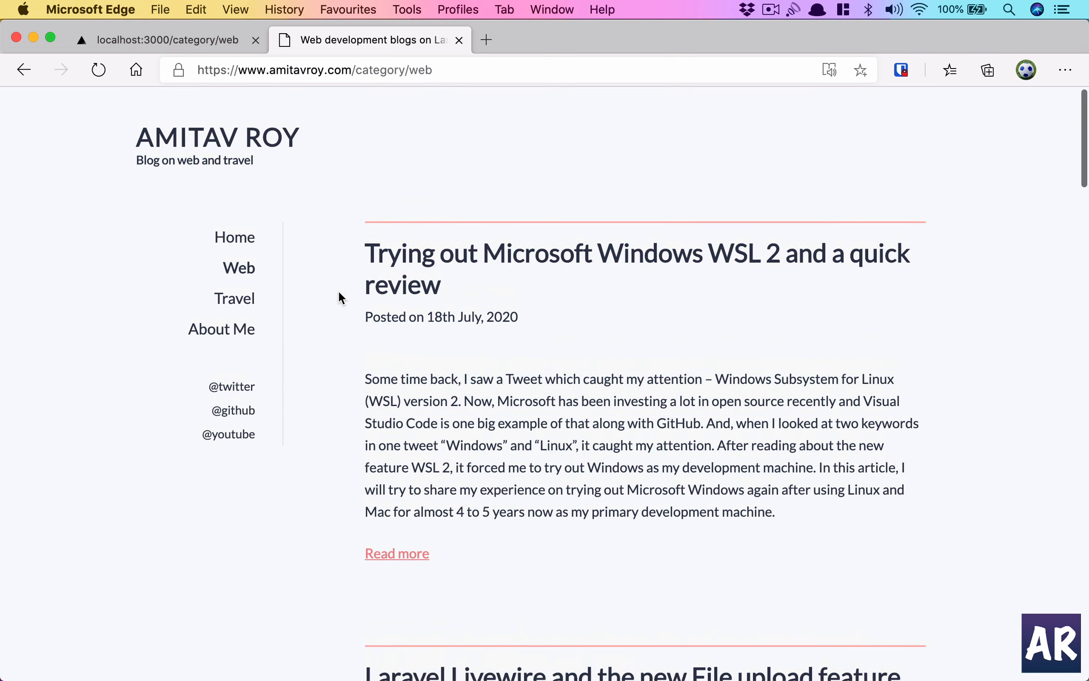
pyautogui.moveTo(384, 363)
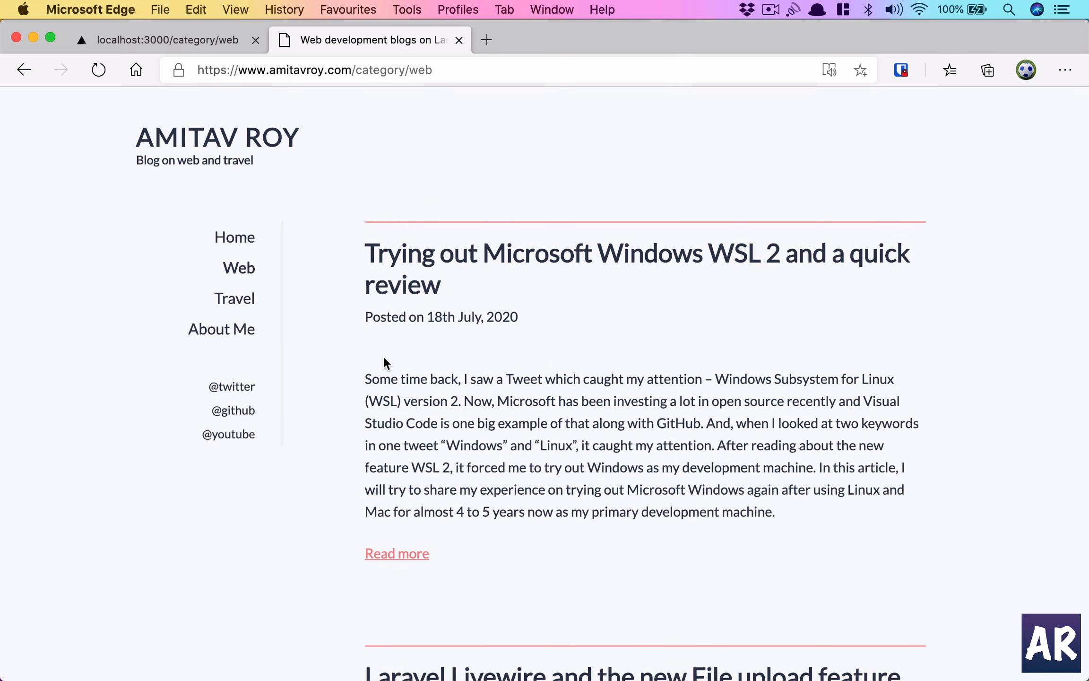
pyautogui.moveTo(246, 304)
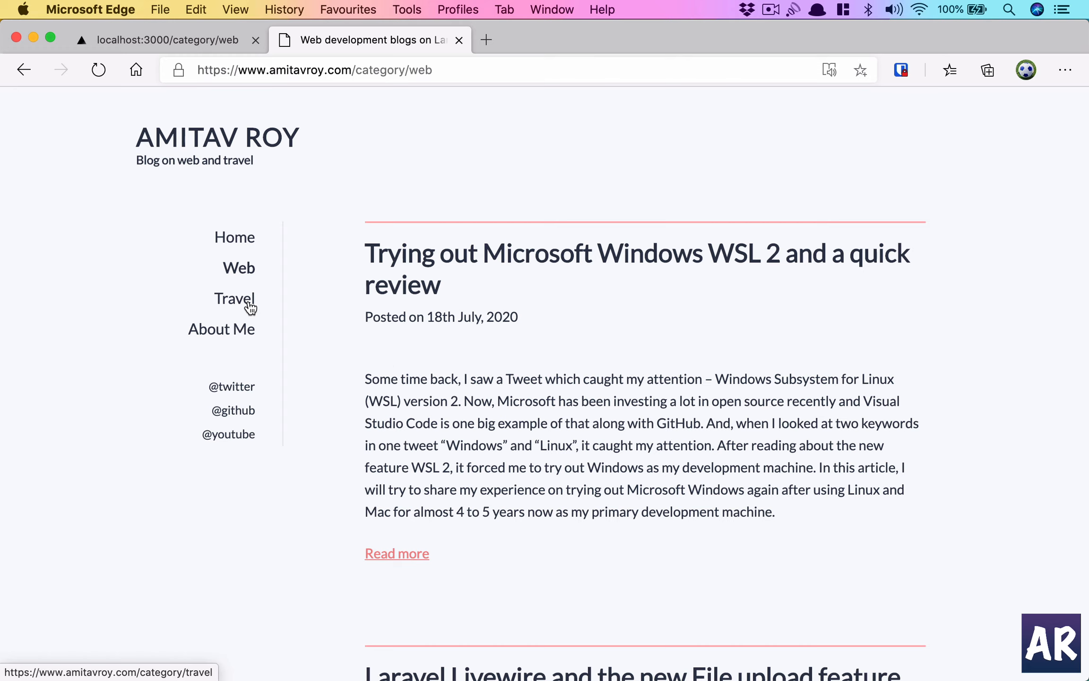
# View the blog's Travel and Web category pages in the left sidebar
pyautogui.click(234, 298)
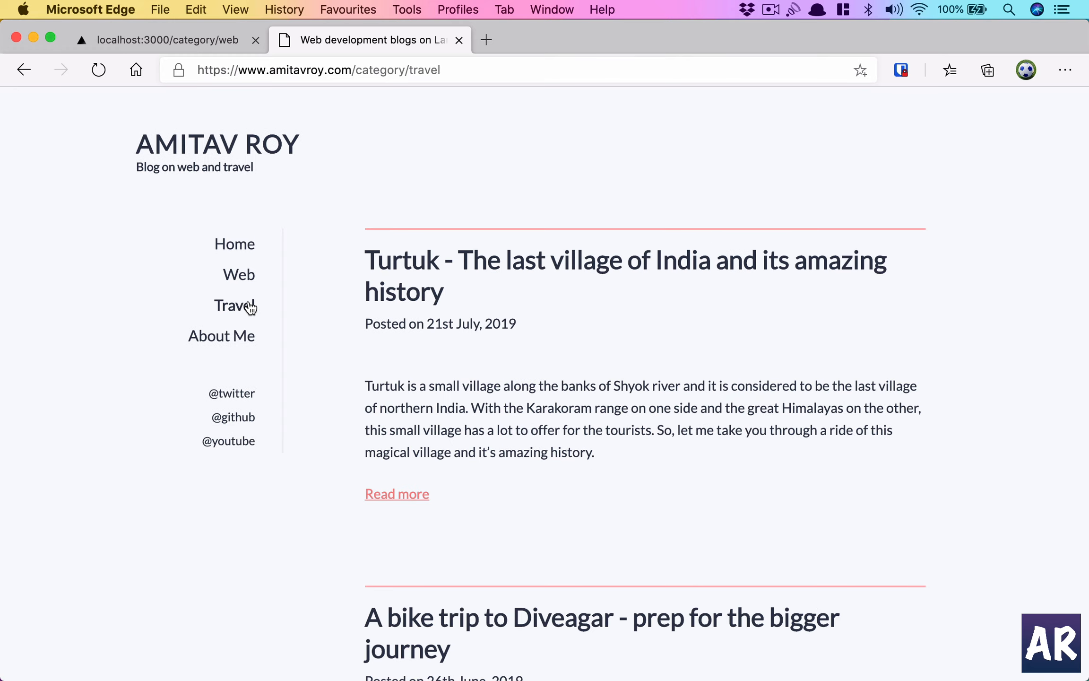
pyautogui.moveTo(388, 386)
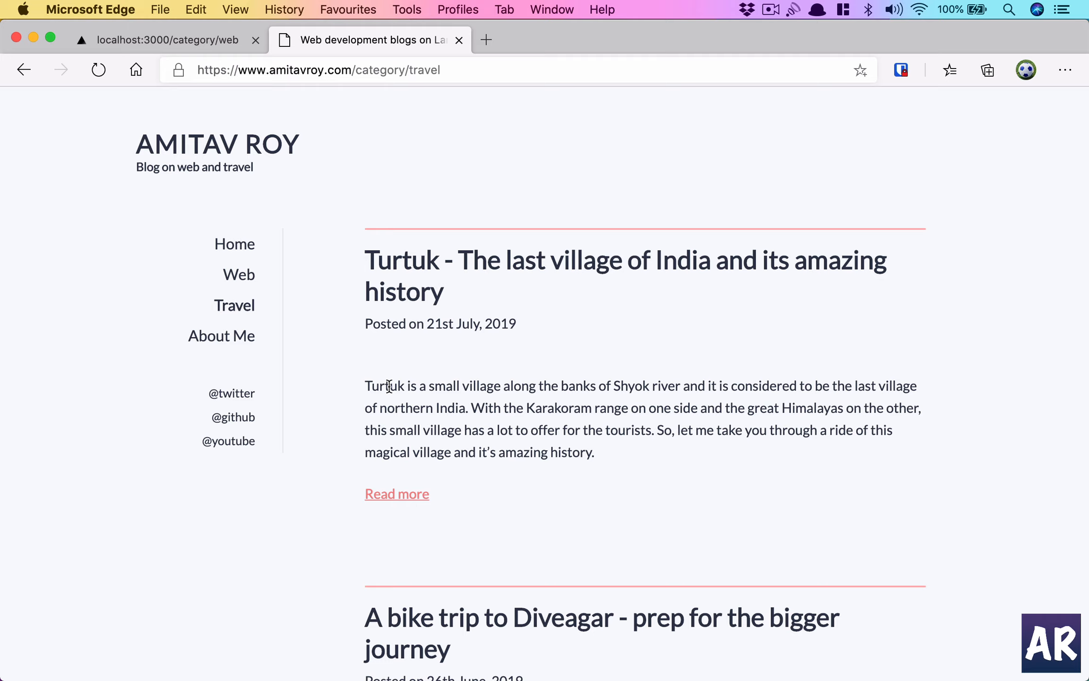
pyautogui.moveTo(259, 263)
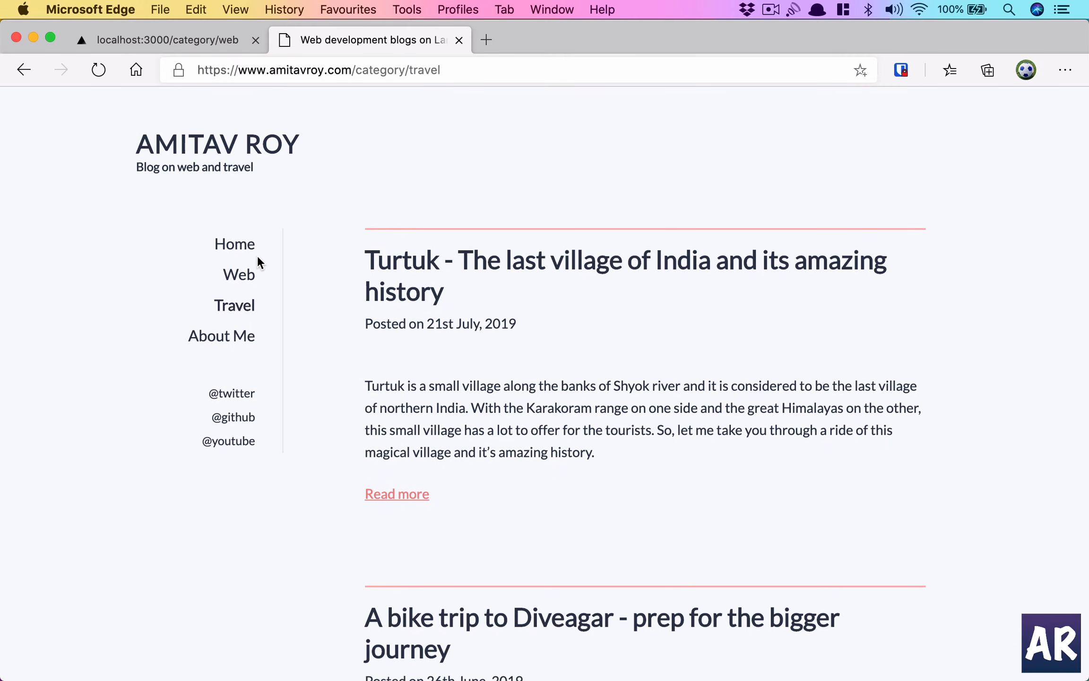
pyautogui.click(235, 243)
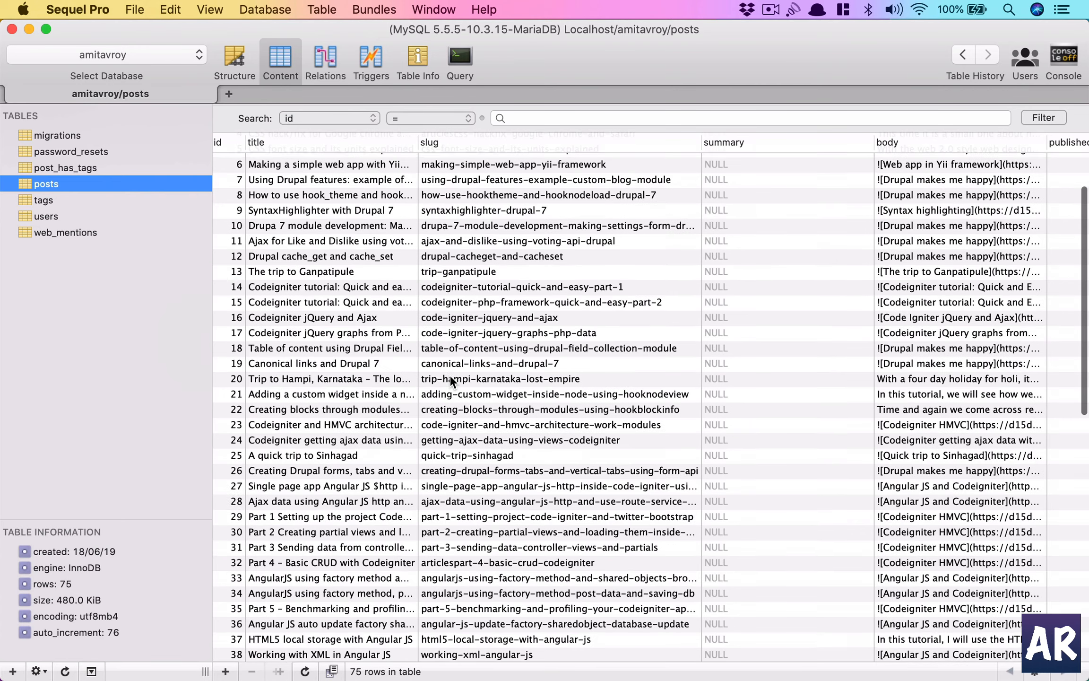
# Scroll the posts table rows back to the top
pyautogui.scroll(3)
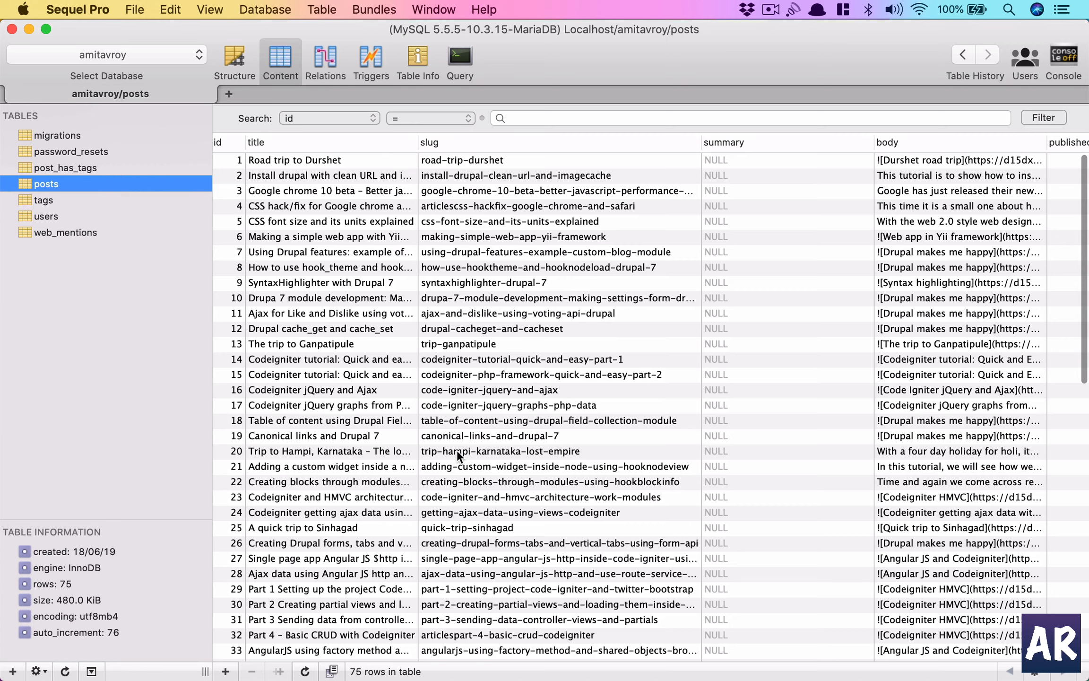
pyautogui.moveTo(460, 462)
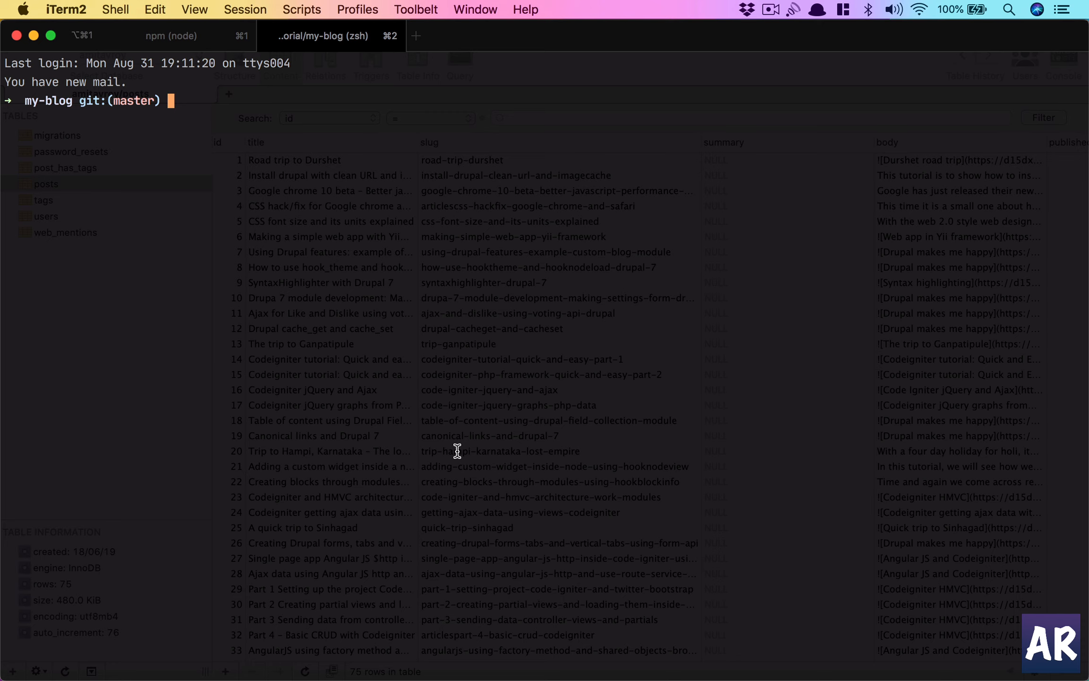
# Move the shell up one level into the my-blog-tutorial folder
pyautogui.write('cd ..')
pyautogui.write('ls')
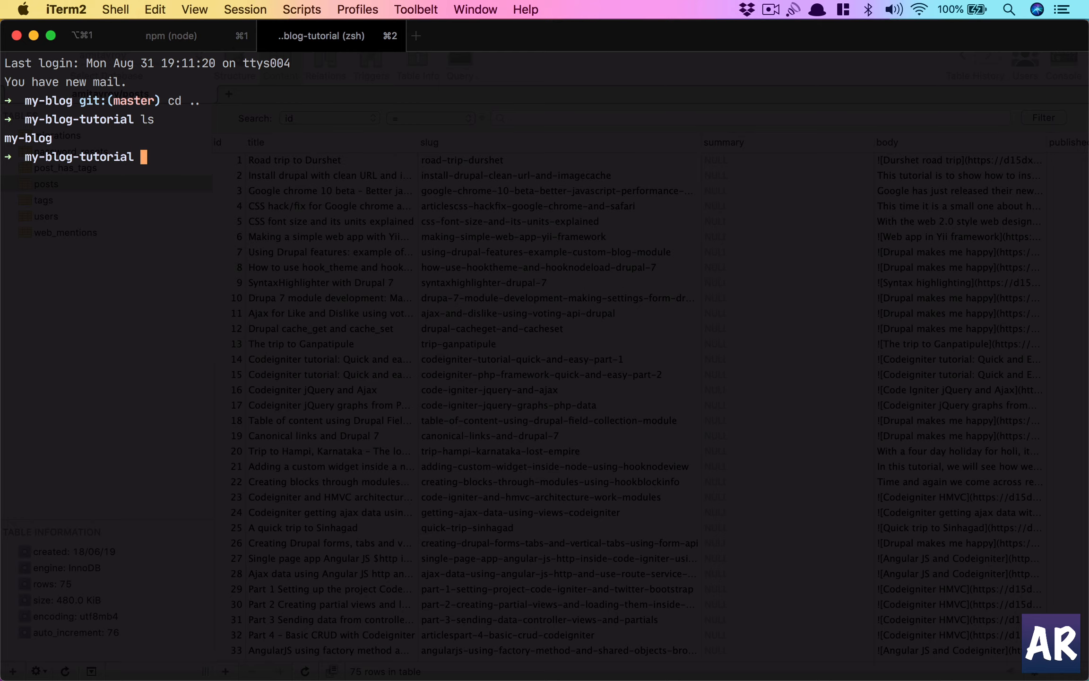
pyautogui.moveTo(422, 440)
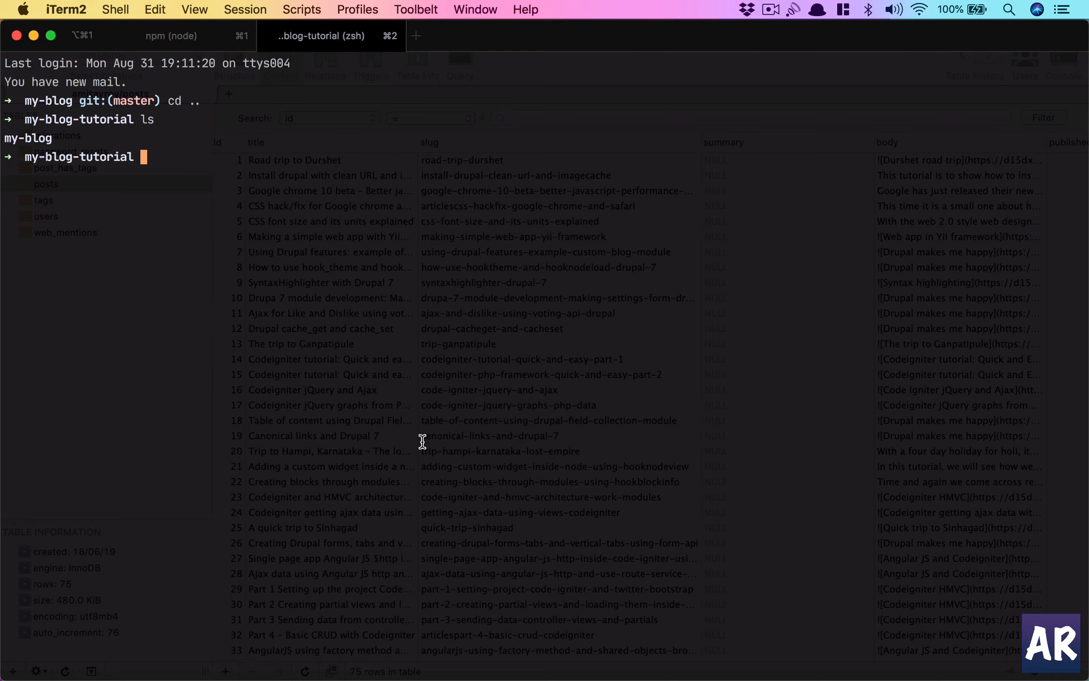
# Open pages/api/hello.js and save it so Prettier reformats it, then return to iTerm2
pyautogui.press('cmd+tab')
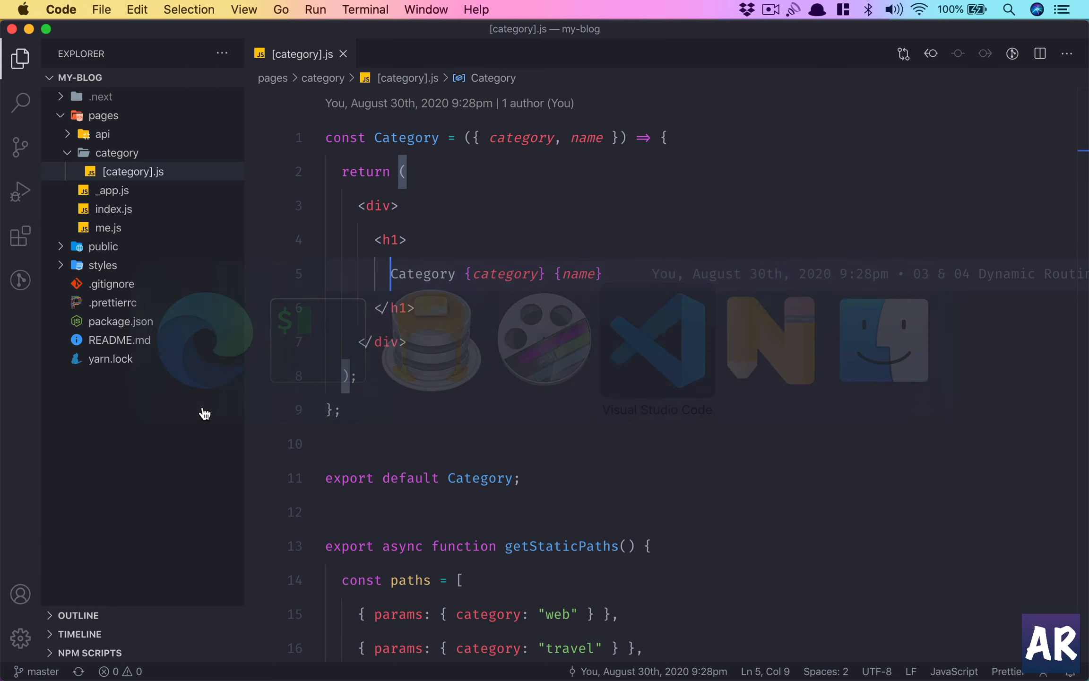
pyautogui.click(102, 133)
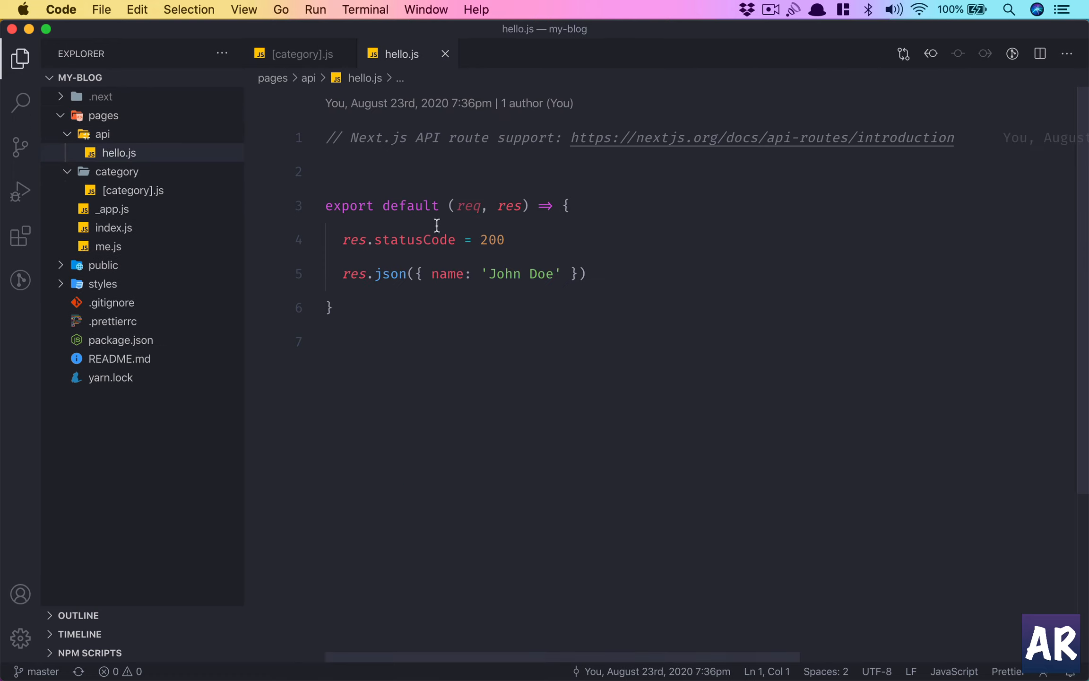
pyautogui.moveTo(544, 333)
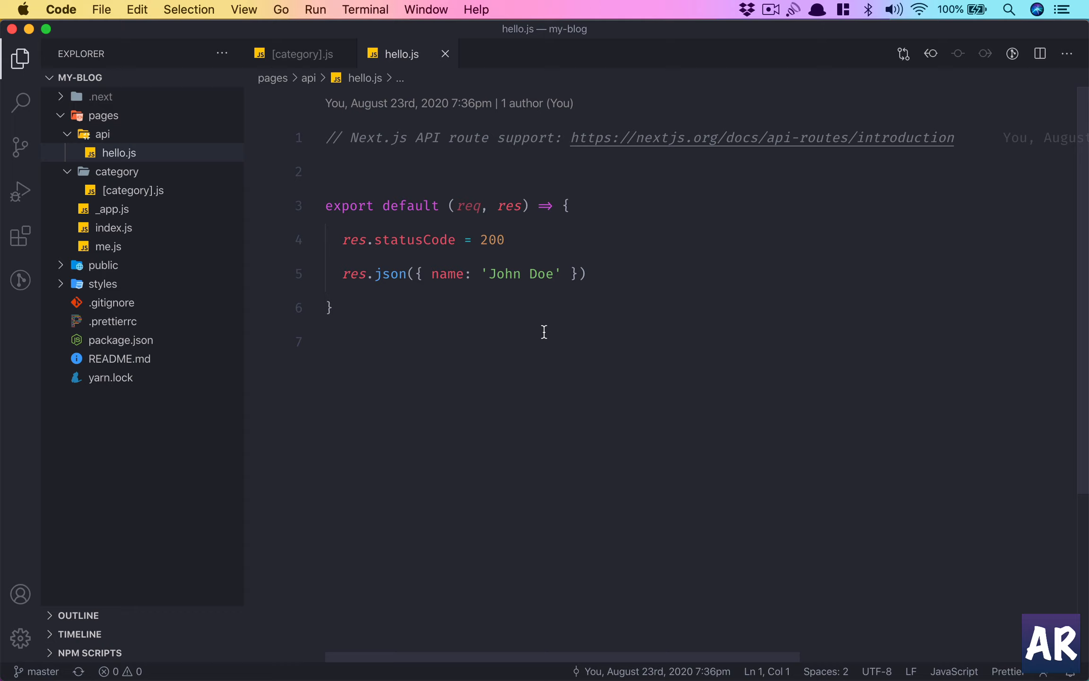
pyautogui.moveTo(508, 329)
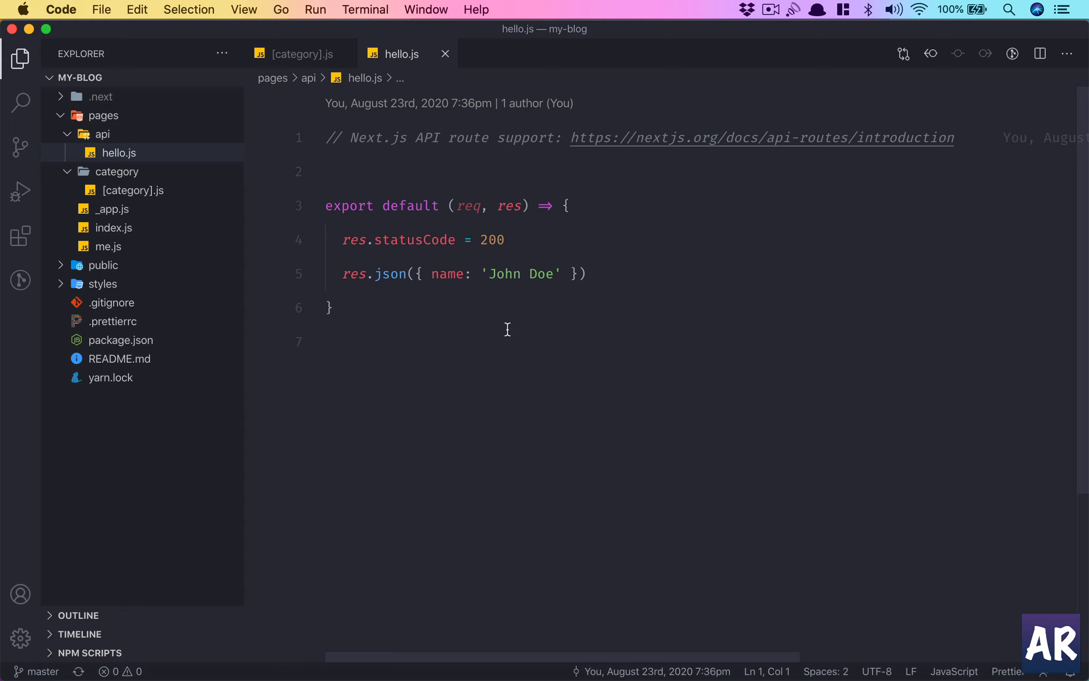
pyautogui.press('cmd+s')
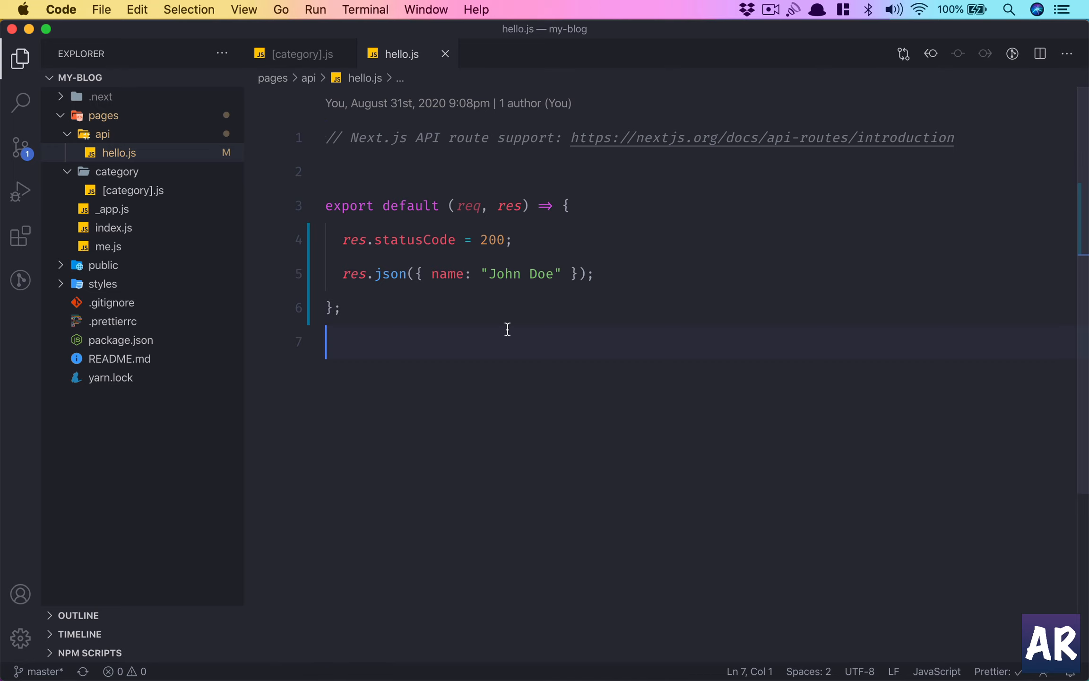
pyautogui.click(297, 53)
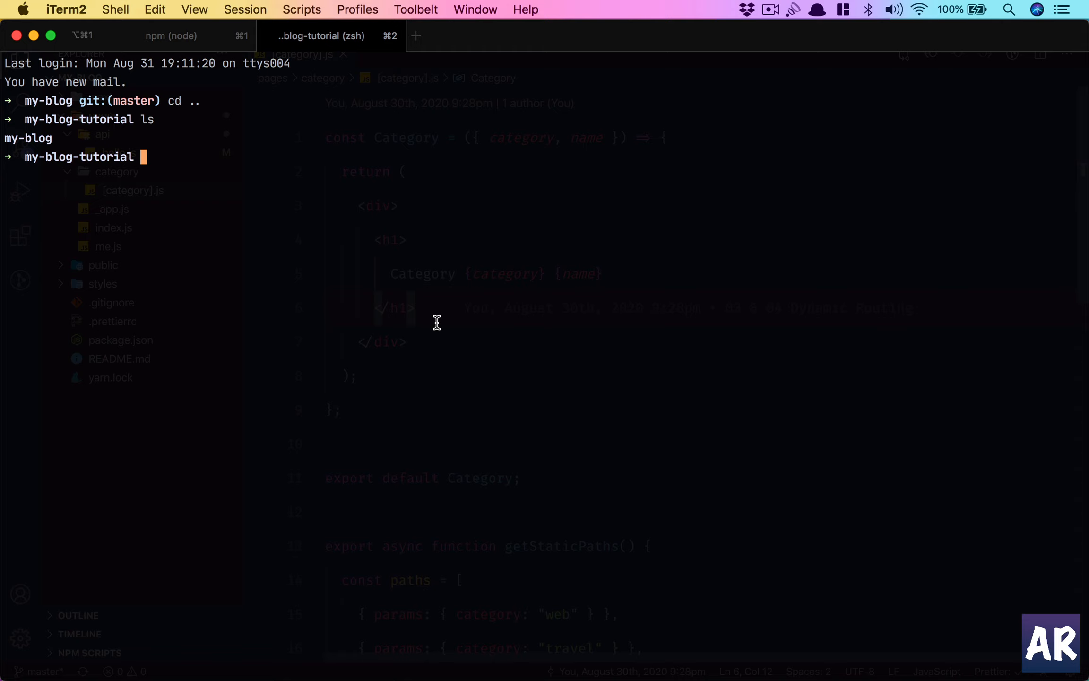
pyautogui.moveTo(417, 434)
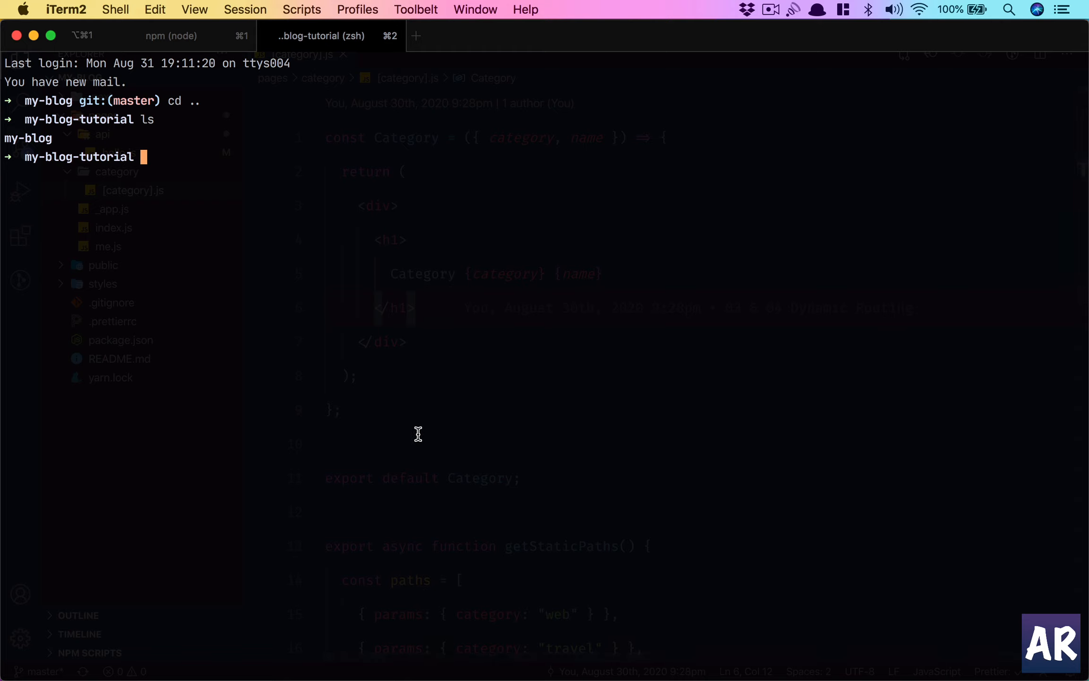
# Recall the composer create-project command from history and run it for my-blog-api
pyautogui.press('ctrl+r')
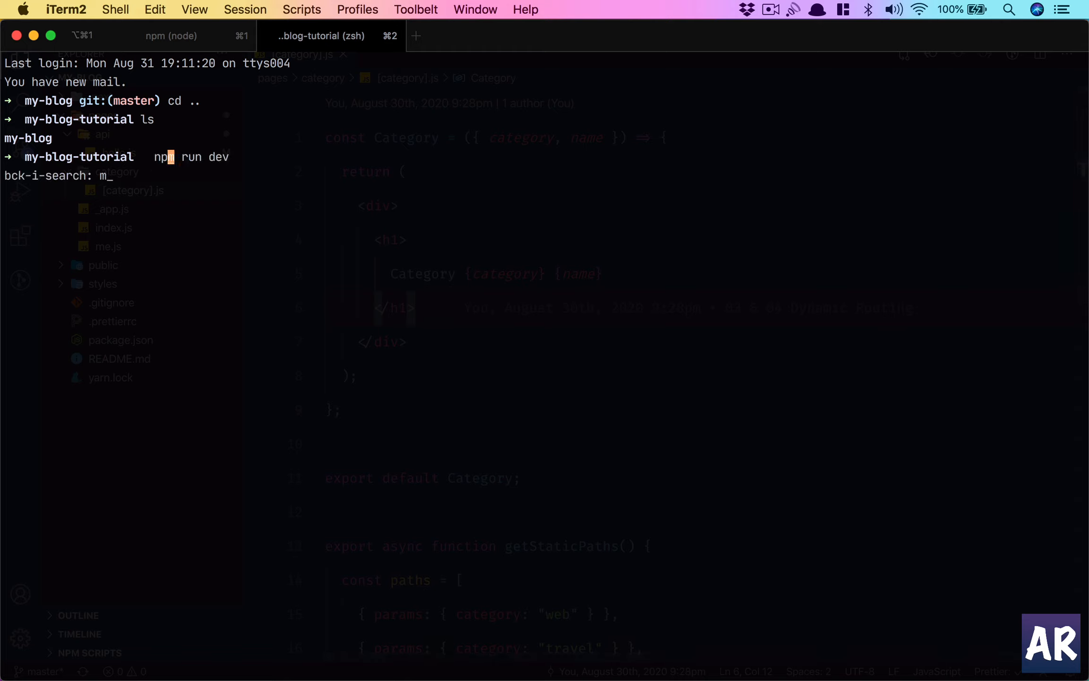
pyautogui.write('ys')
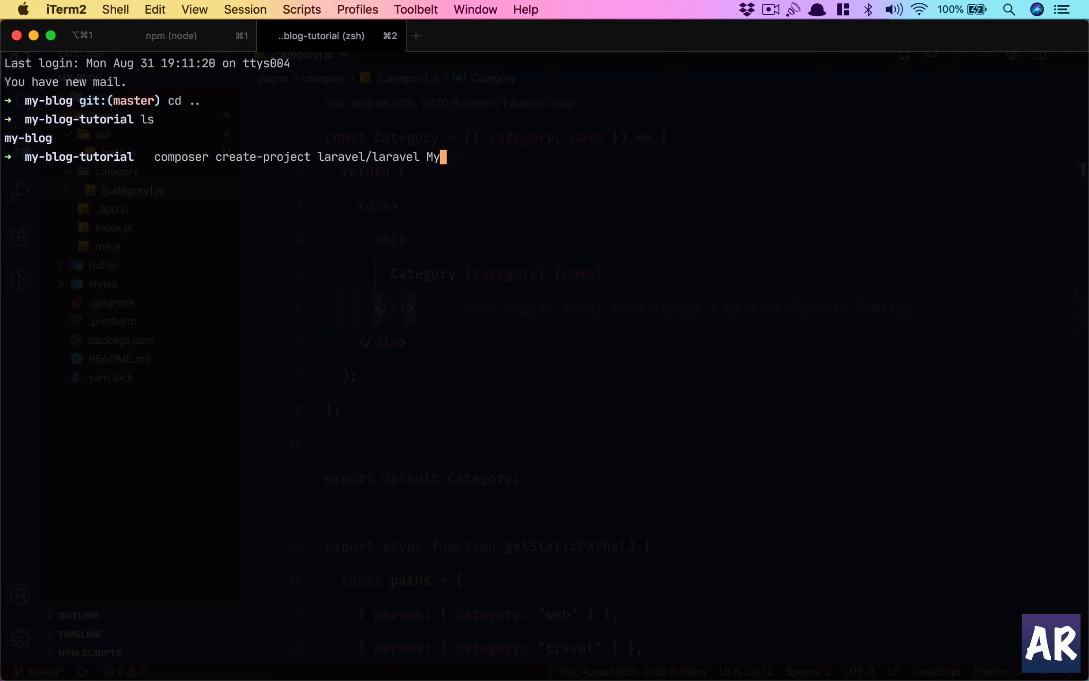
pyautogui.write('my-b')
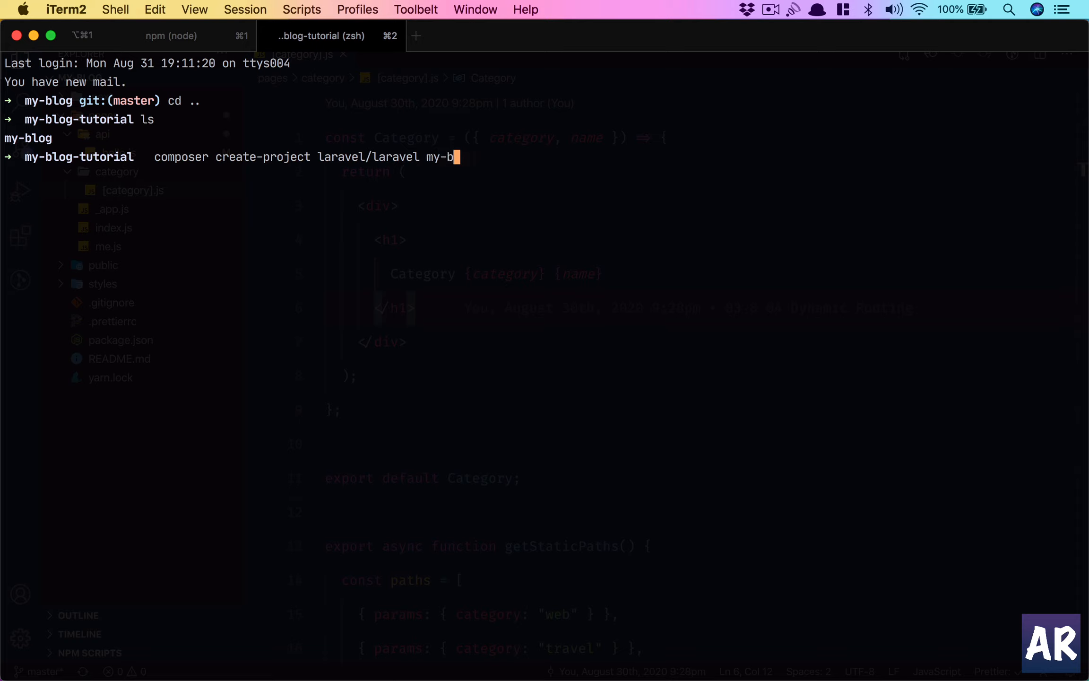
pyautogui.write('log-api')
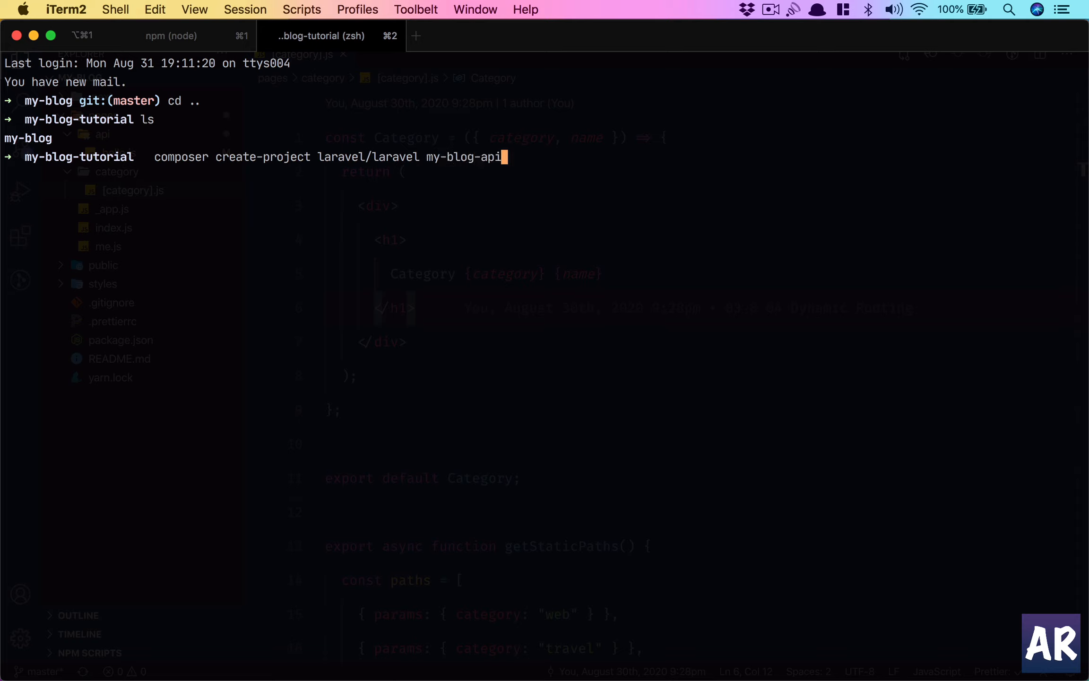
pyautogui.press('Enter')
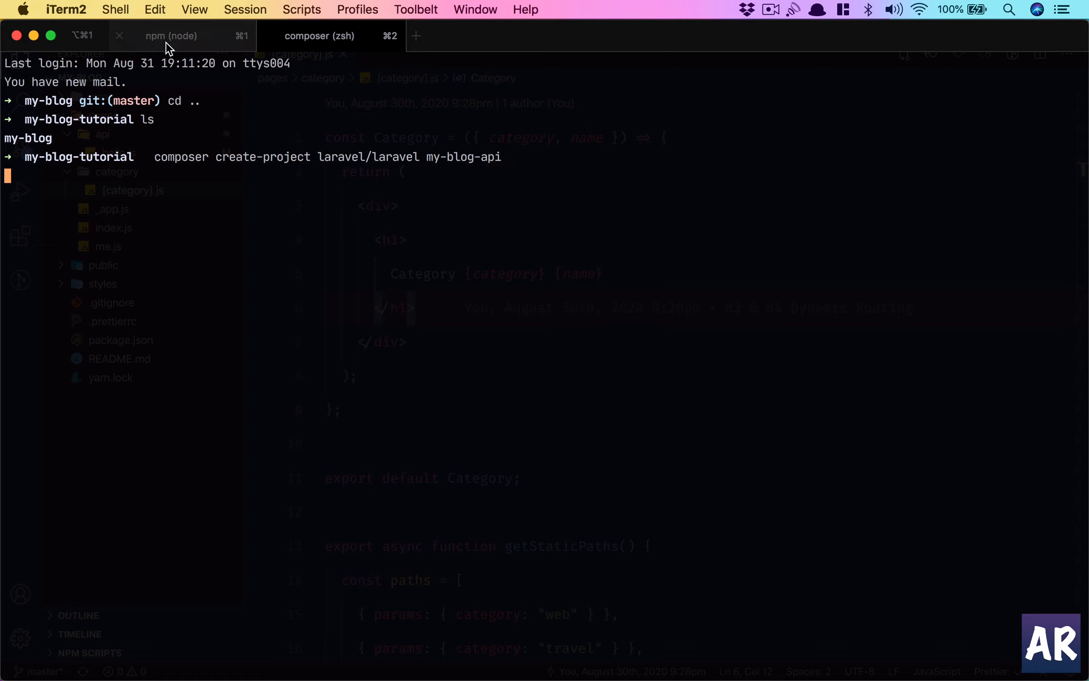
pyautogui.moveTo(169, 45)
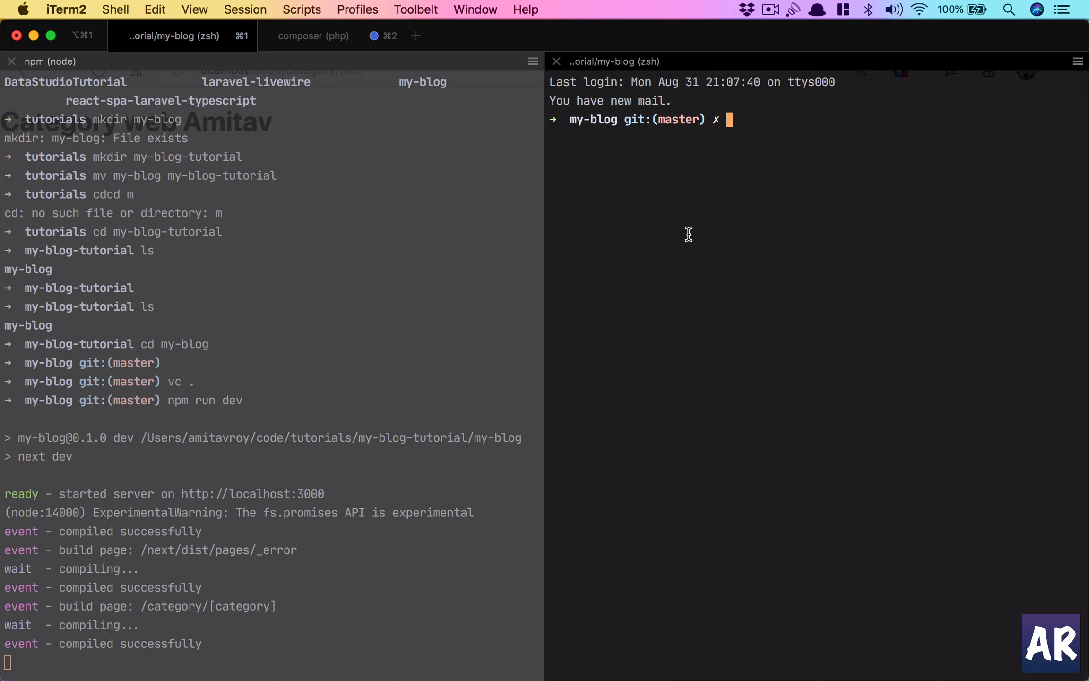
# Install axios for my-blog with npm, then open the new Laravel project in VS Code
pyautogui.write('npm i ax')
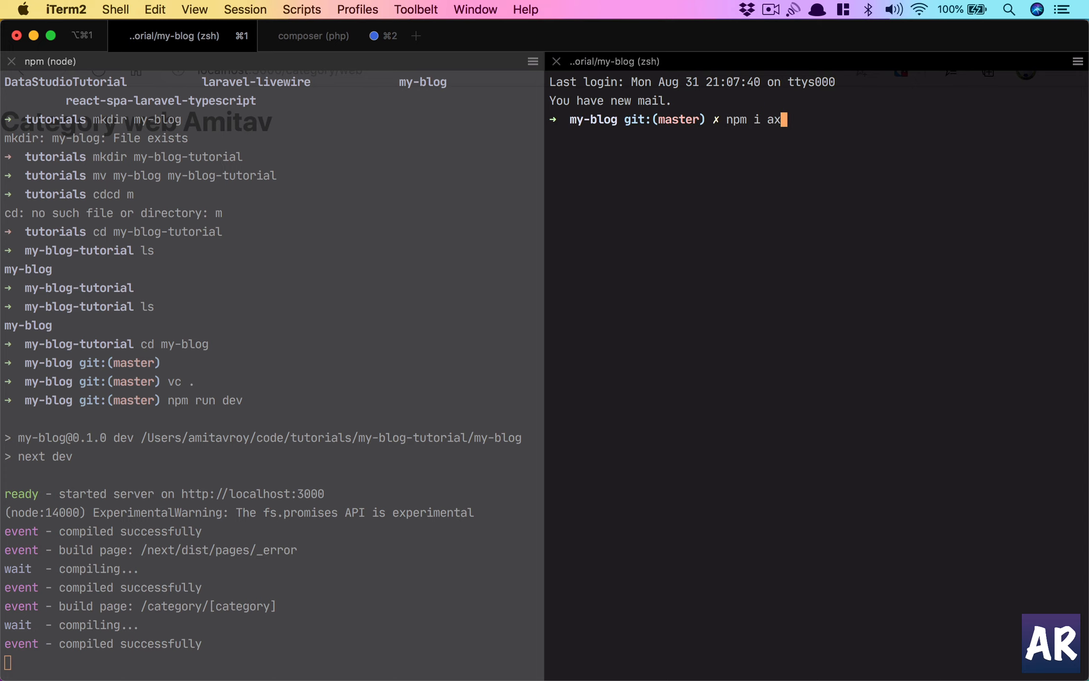
pyautogui.press('Enter')
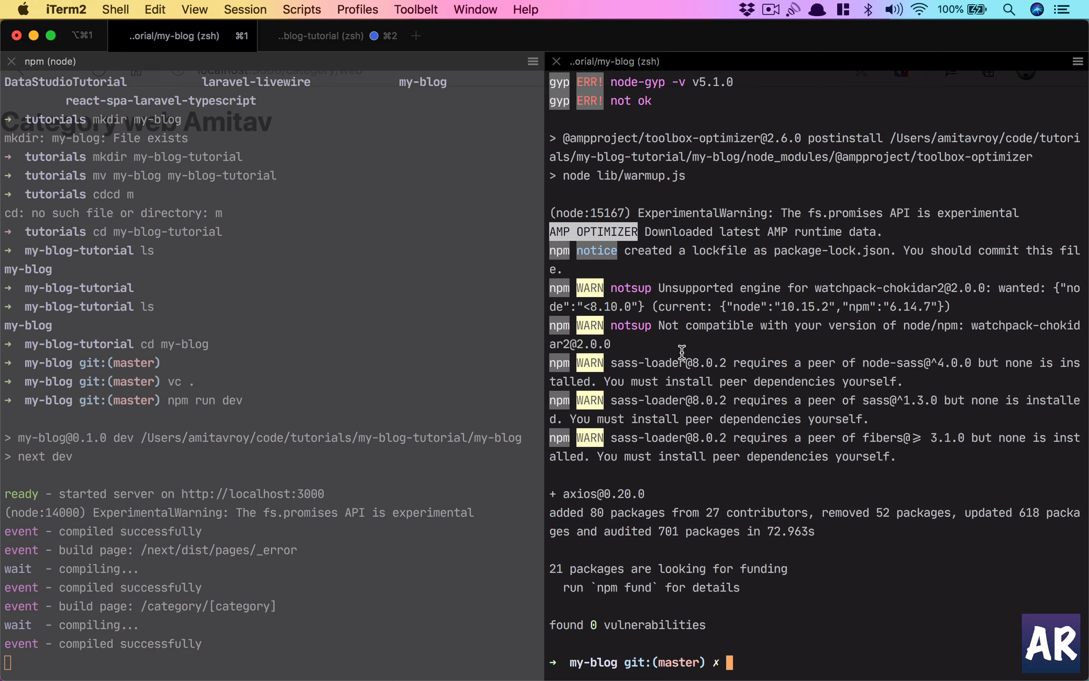
pyautogui.moveTo(739, 419)
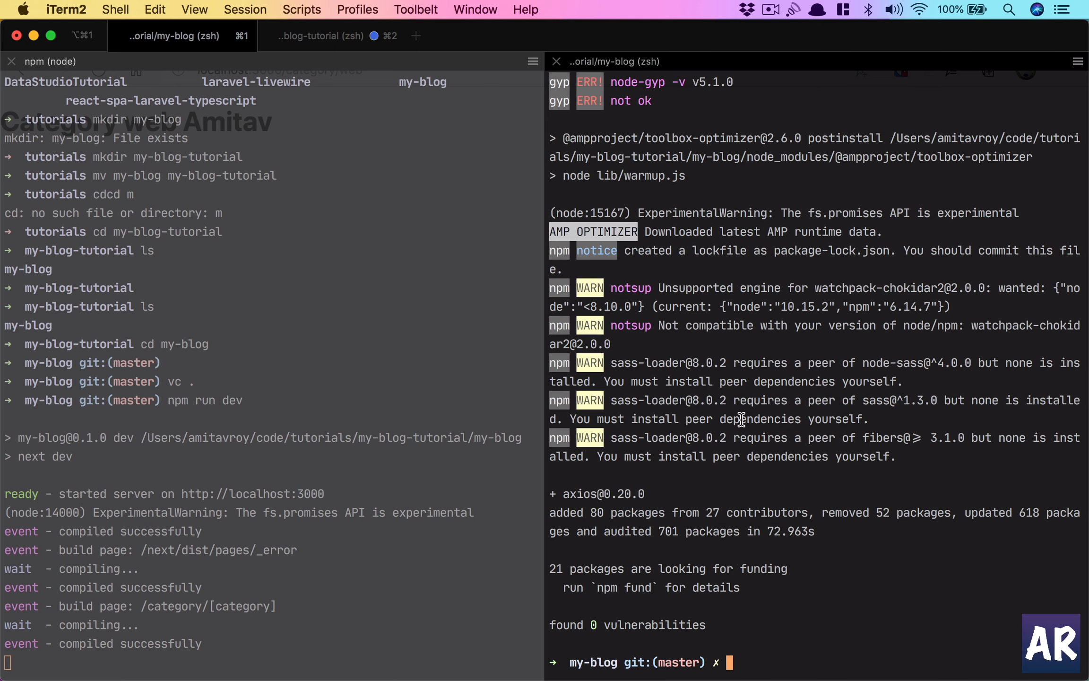
pyautogui.click(327, 36)
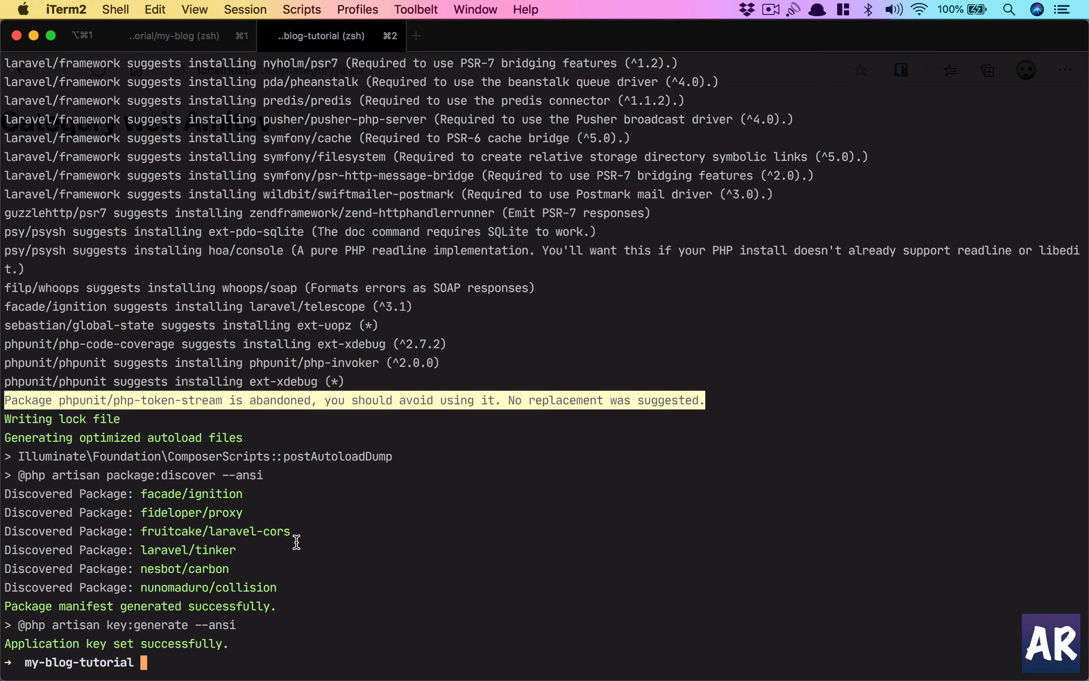
pyautogui.moveTo(296, 610)
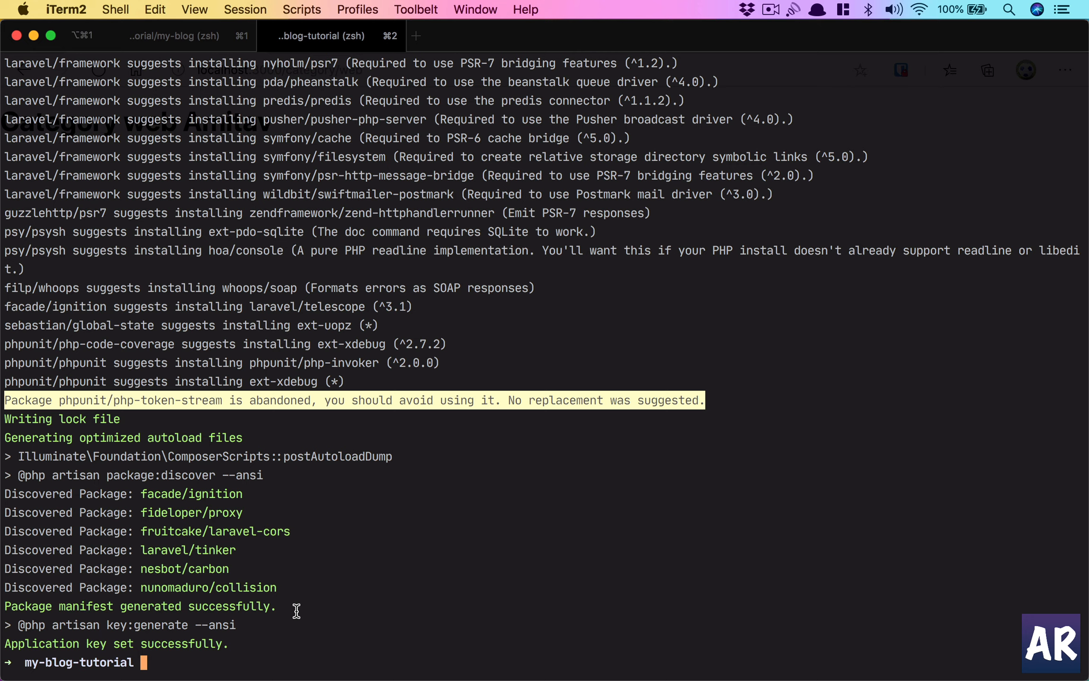
pyautogui.write('vc .')
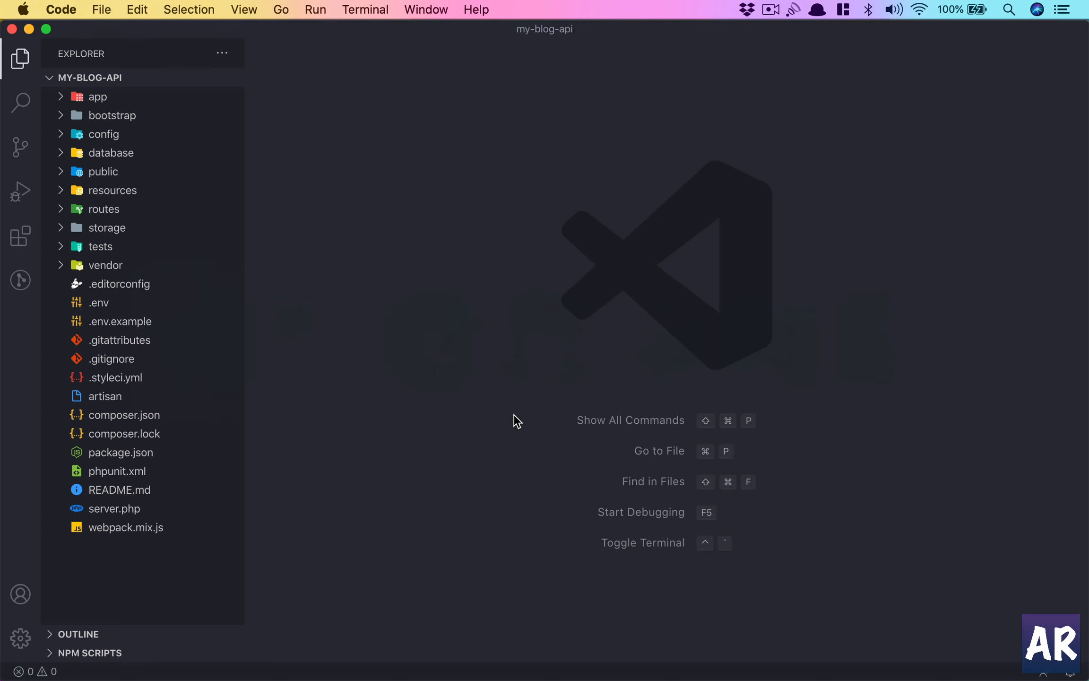
pyautogui.moveTo(473, 668)
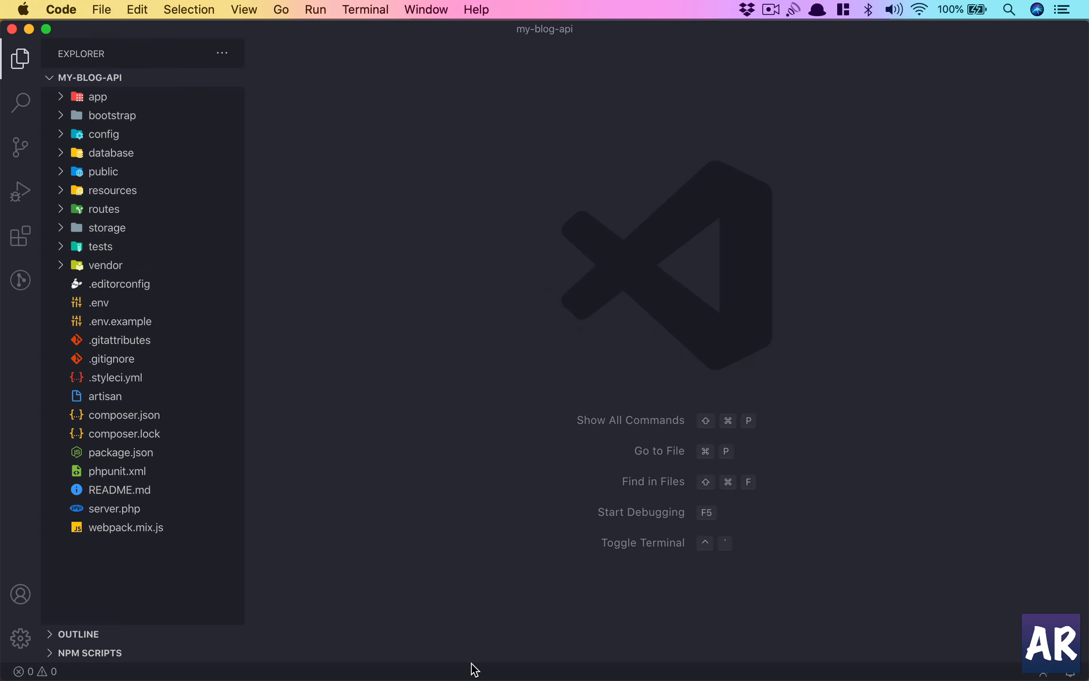
# Generate a Post model with migration via php artisan make:model -m Post in the integrated terminal
pyautogui.press('Ctrl+`')
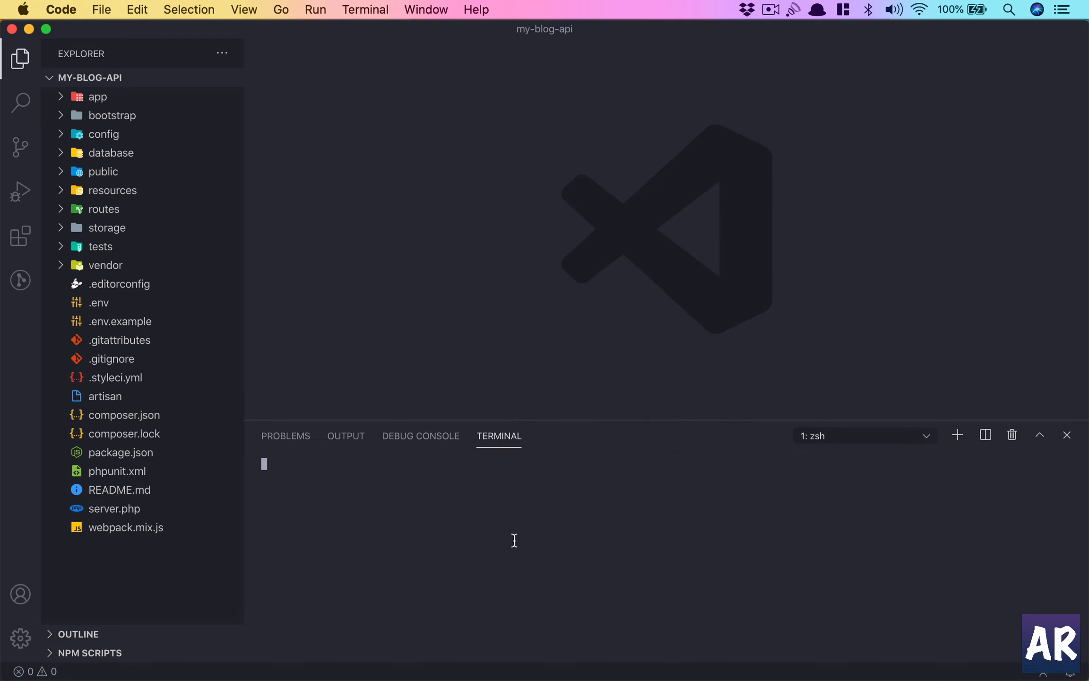
pyautogui.write('php artisan ma')
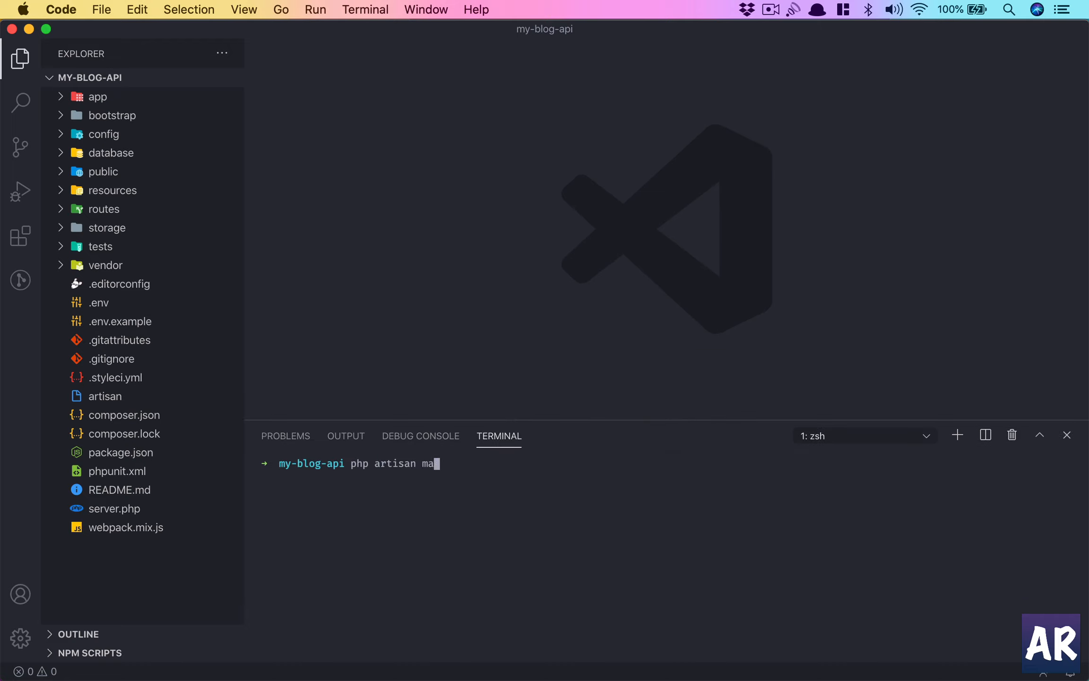
pyautogui.write('ke:model -m Post')
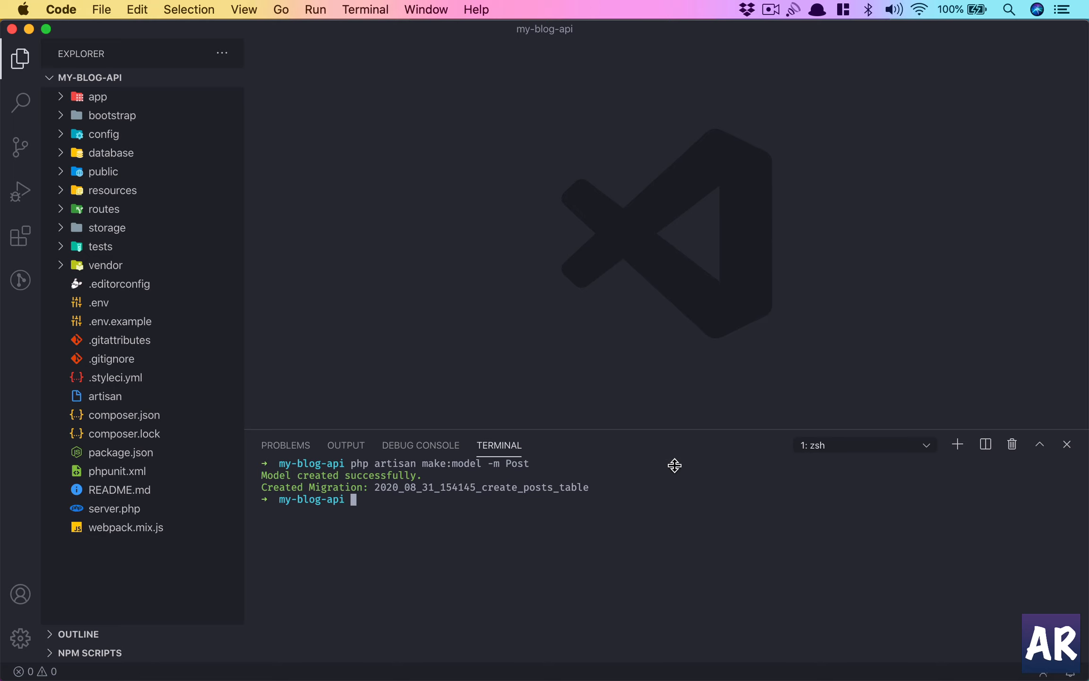
pyautogui.write('api.p')
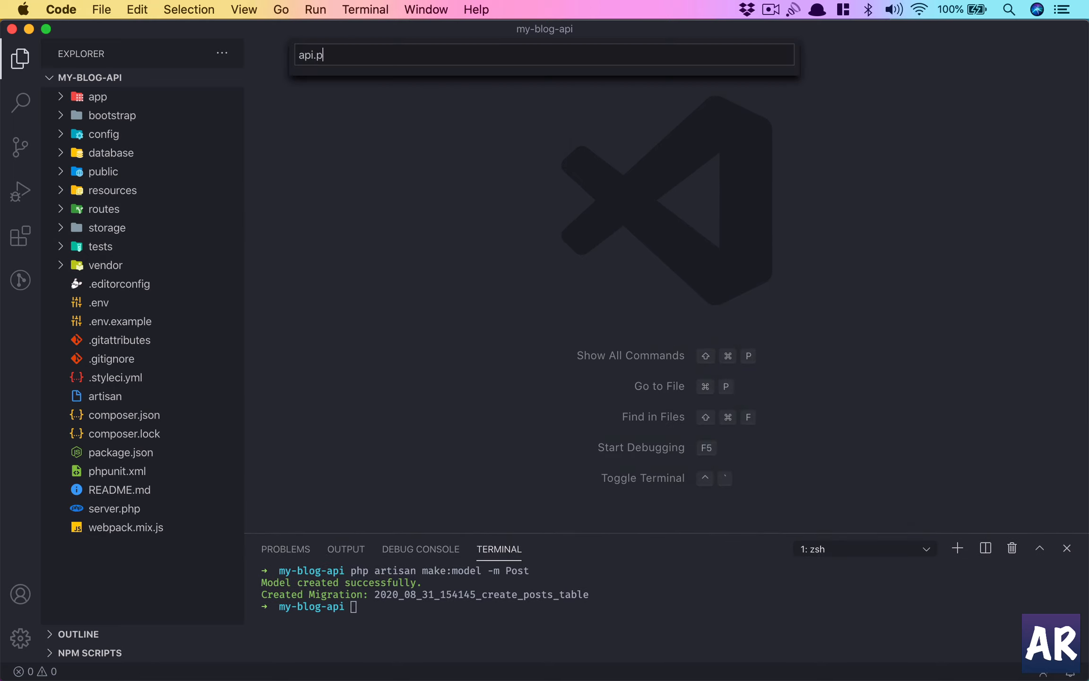
# Add Route::get('/category/{tag}', function() {}); to routes/api.php
pyautogui.press('Enter')
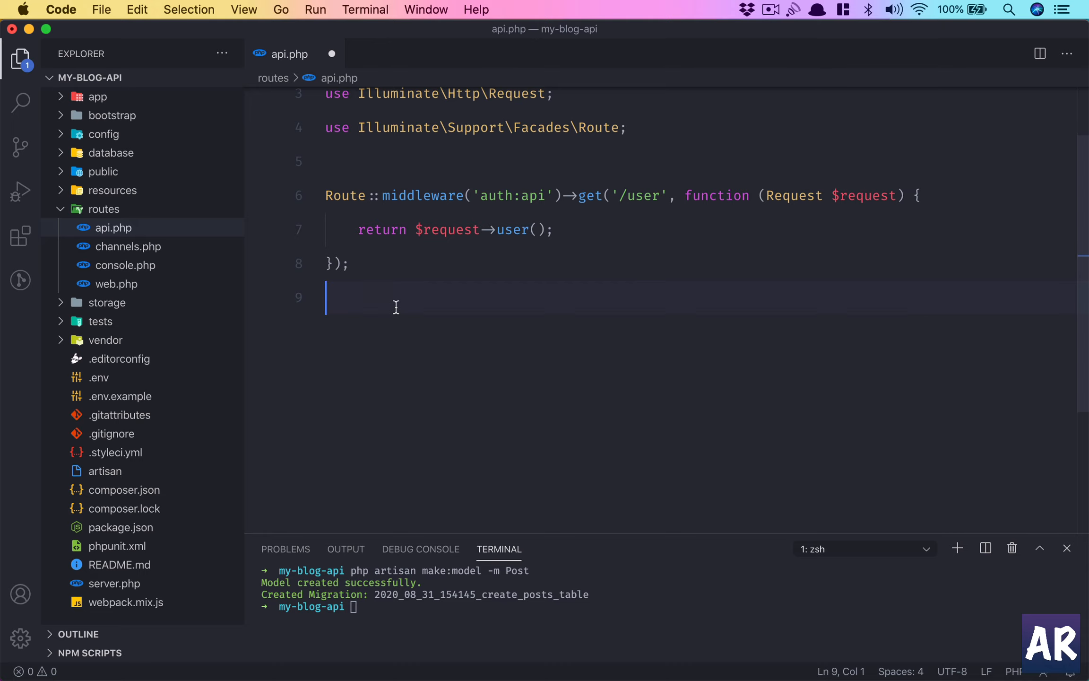
pyautogui.press('Enter')
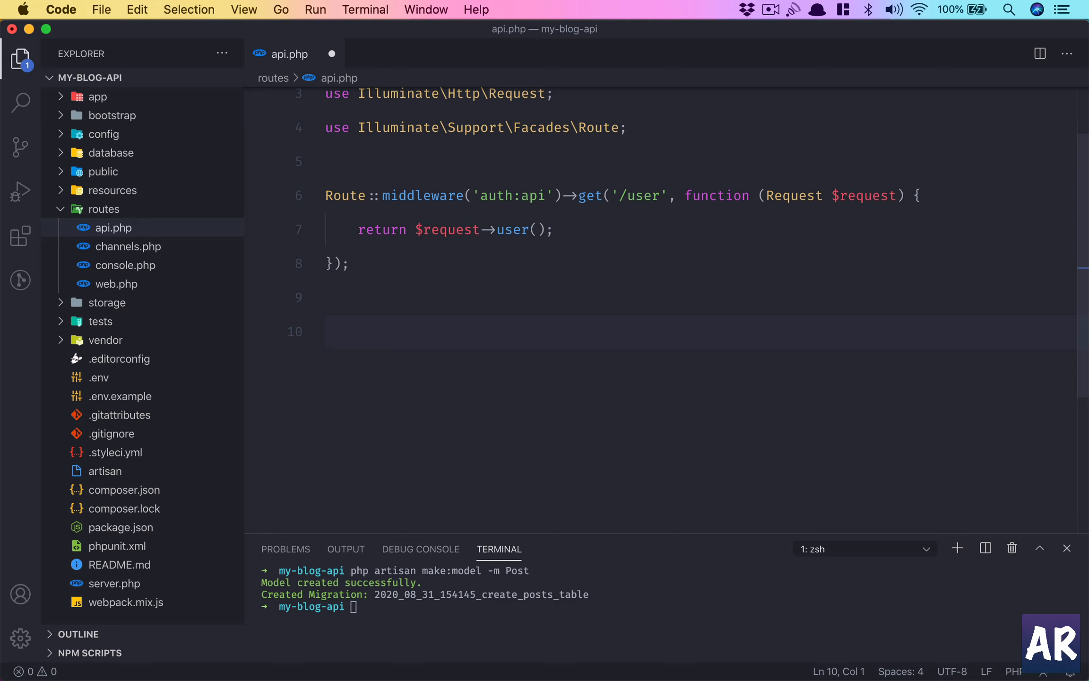
pyautogui.write('Route')
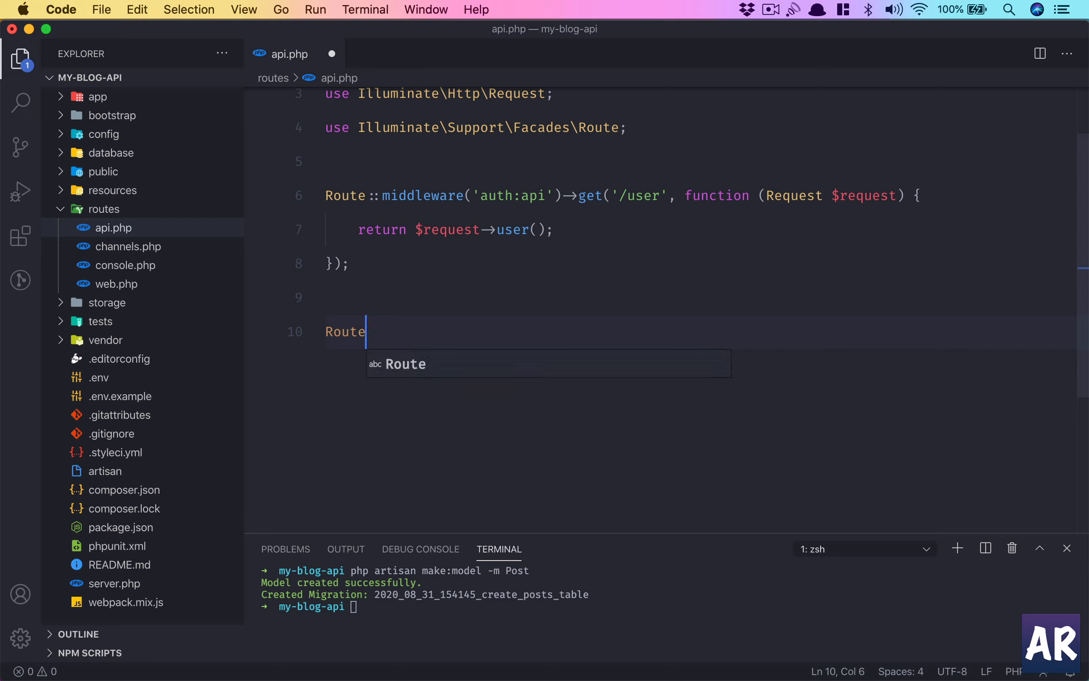
pyautogui.write("::get('')")
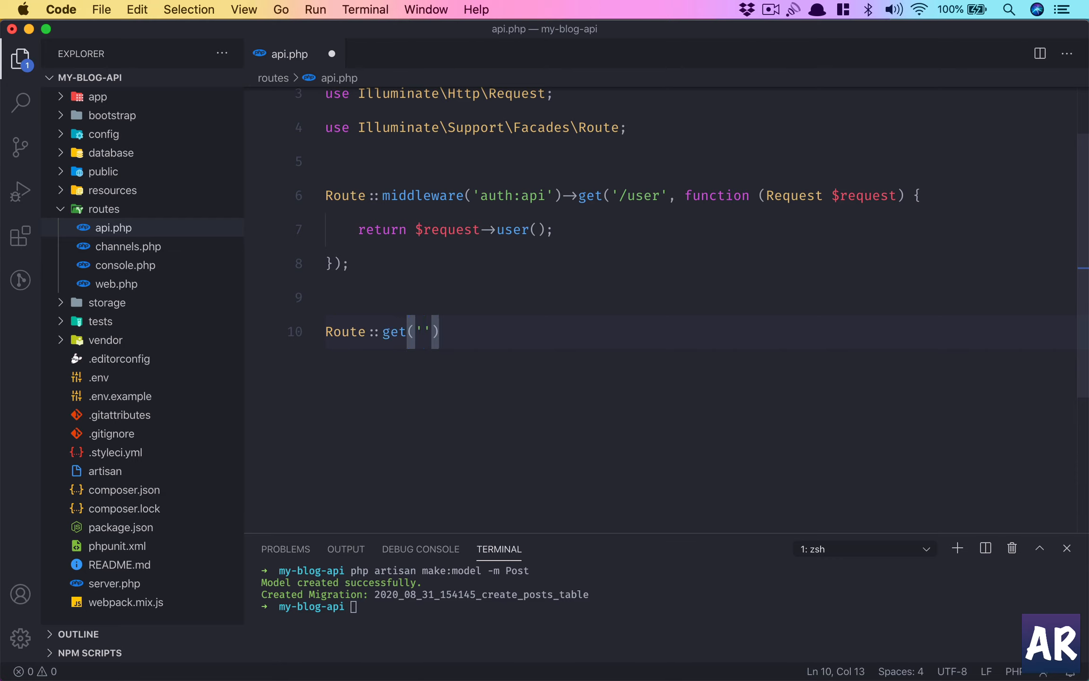
pyautogui.write('/category/')
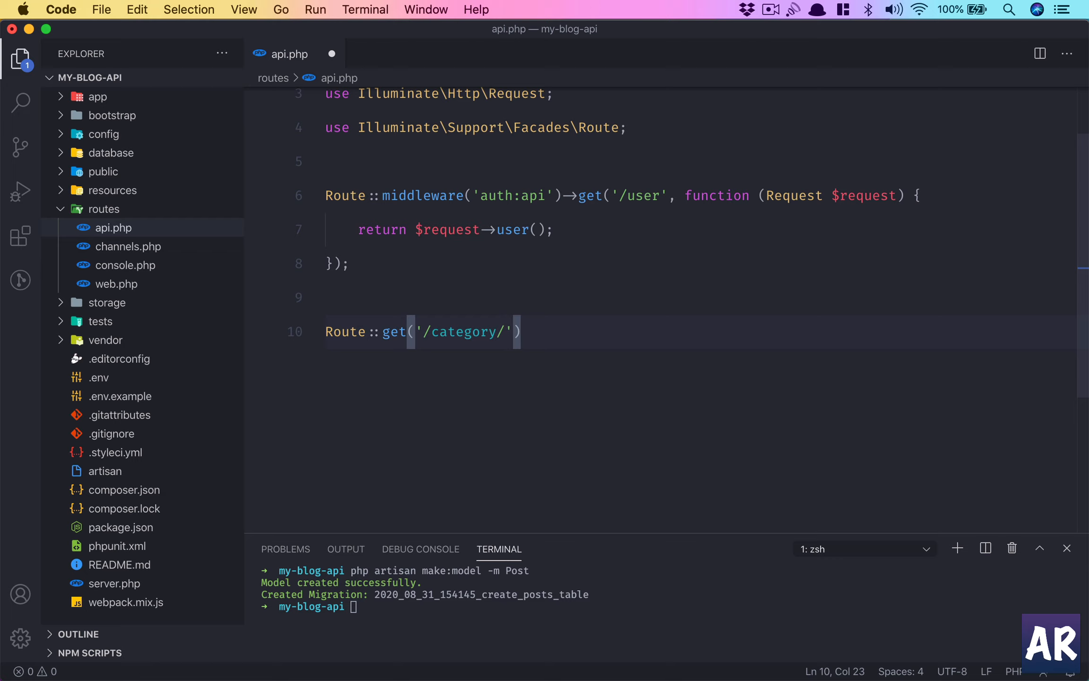
pyautogui.write('{tag}')
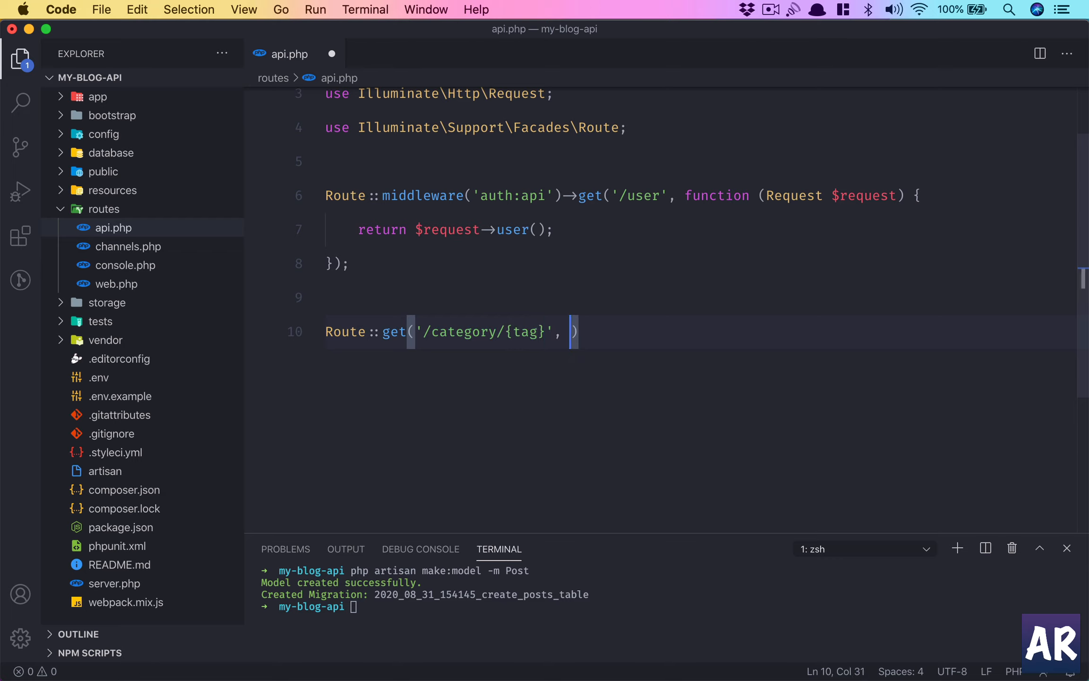
pyautogui.write('function()')
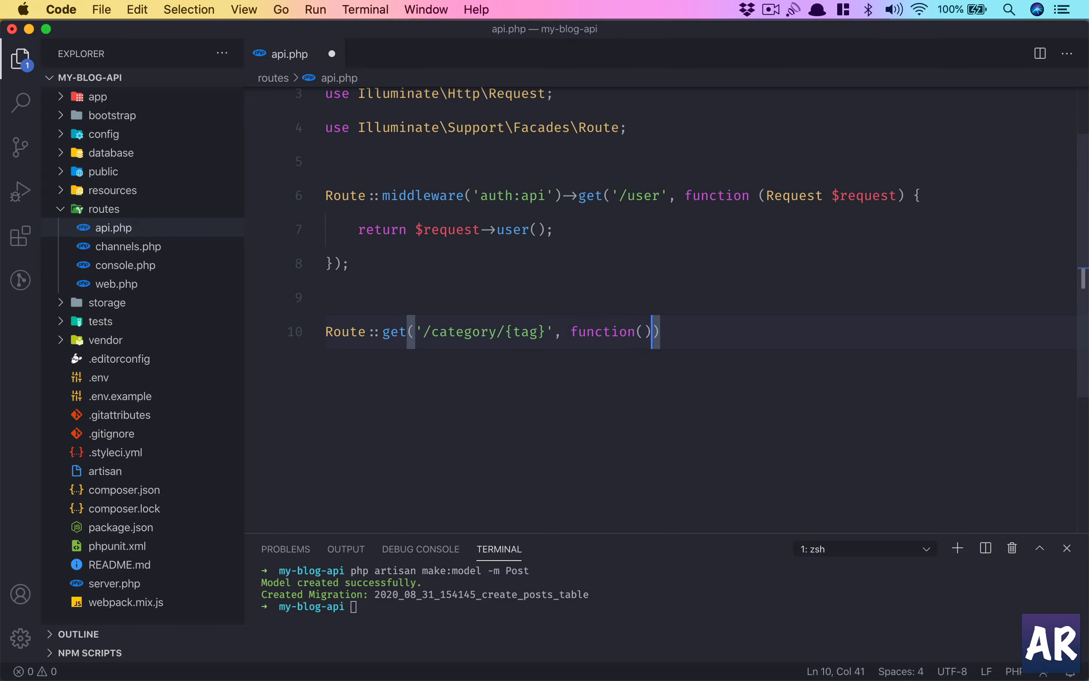
pyautogui.write('{});')
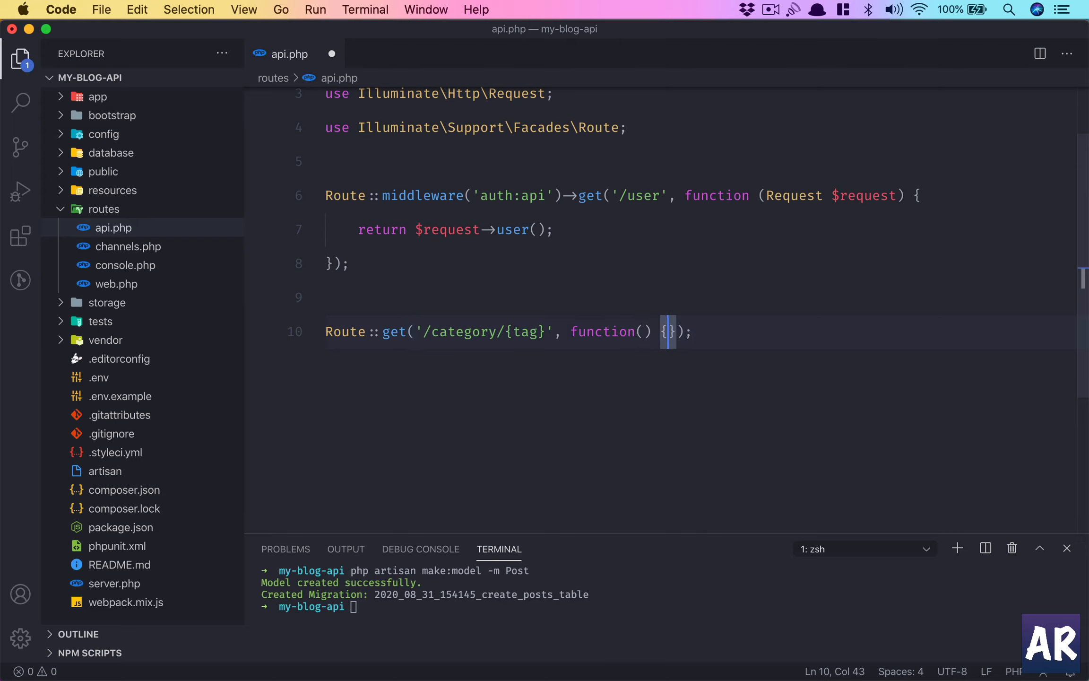
# Make the closure return Post::query() and paste in the select/join/filter chain
pyautogui.press('Enter')
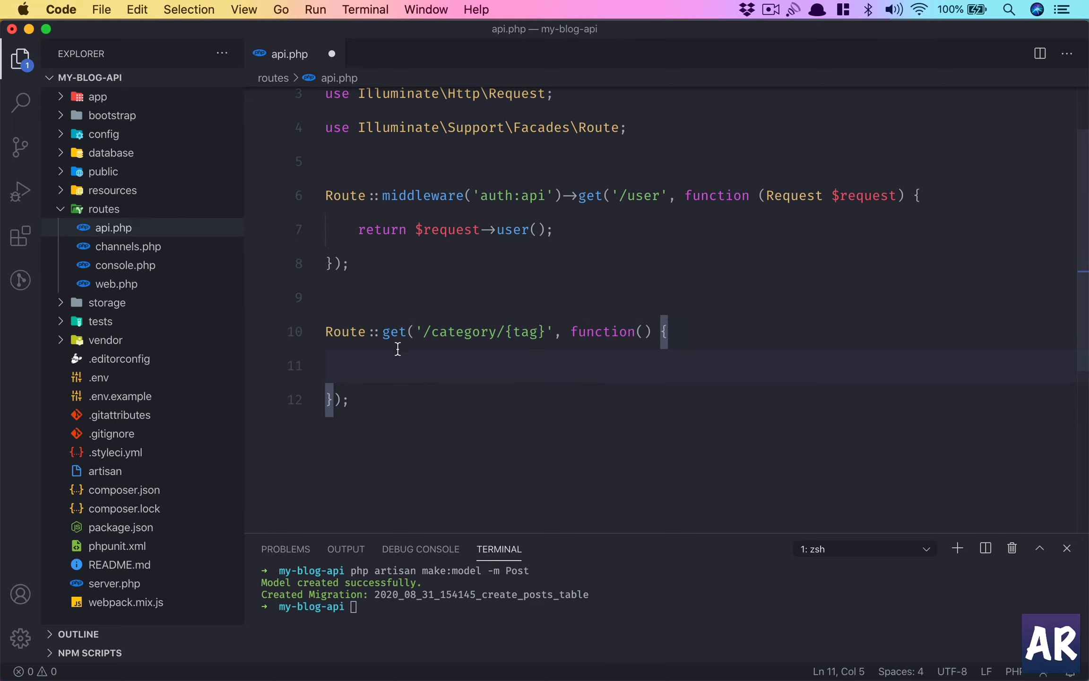
pyautogui.moveTo(104, 204)
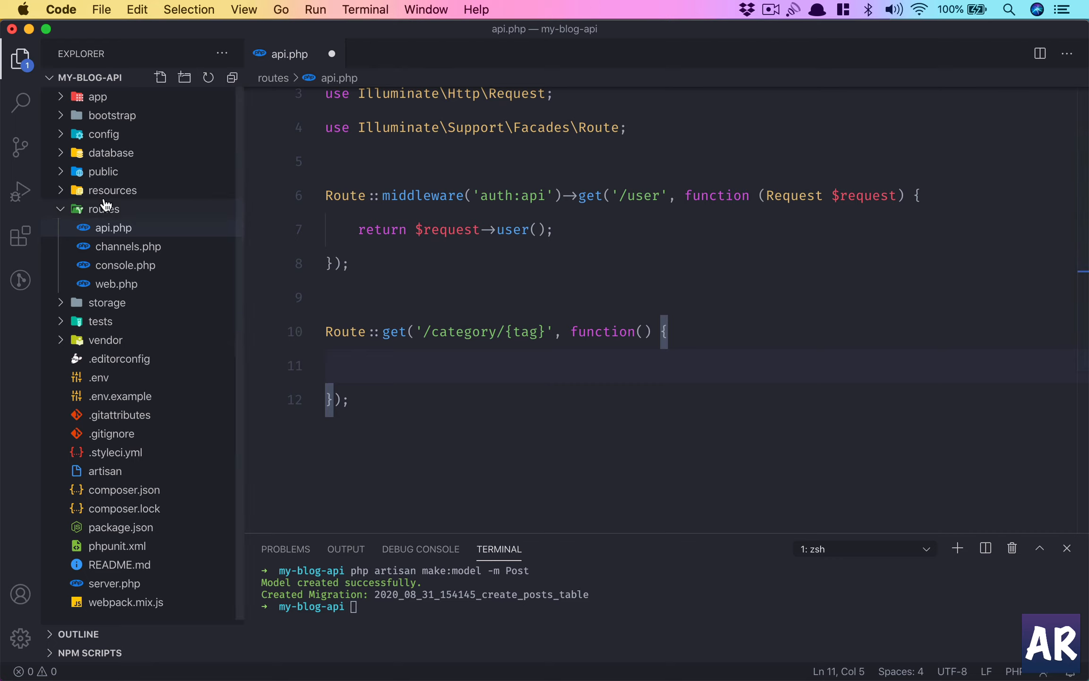
pyautogui.write('retu')
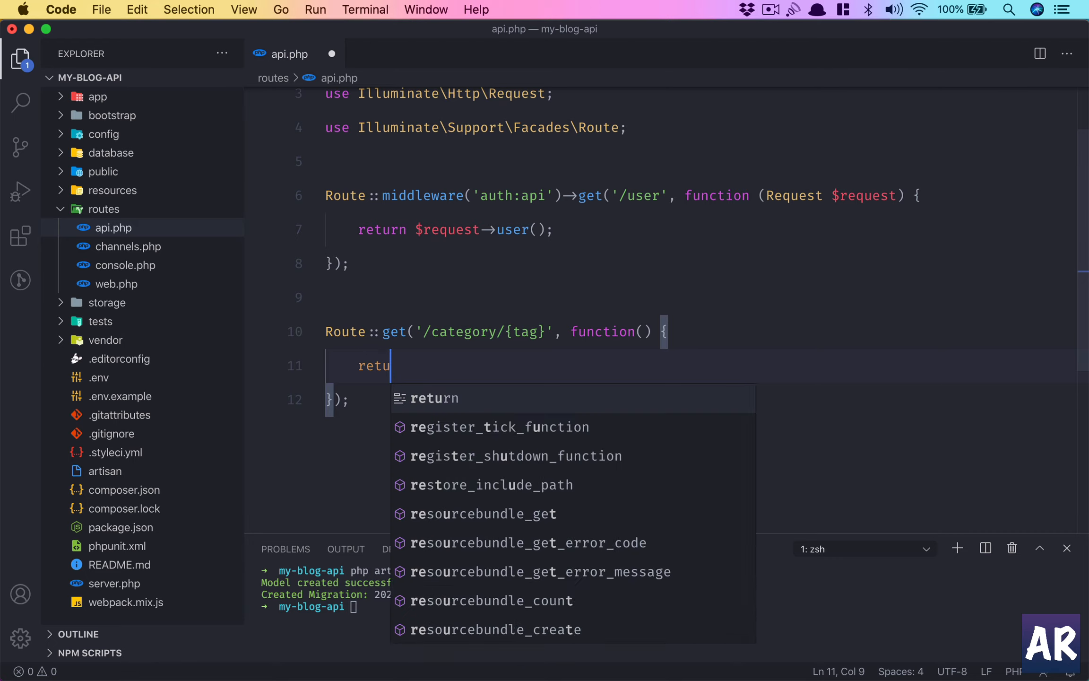
pyautogui.write('rn P')
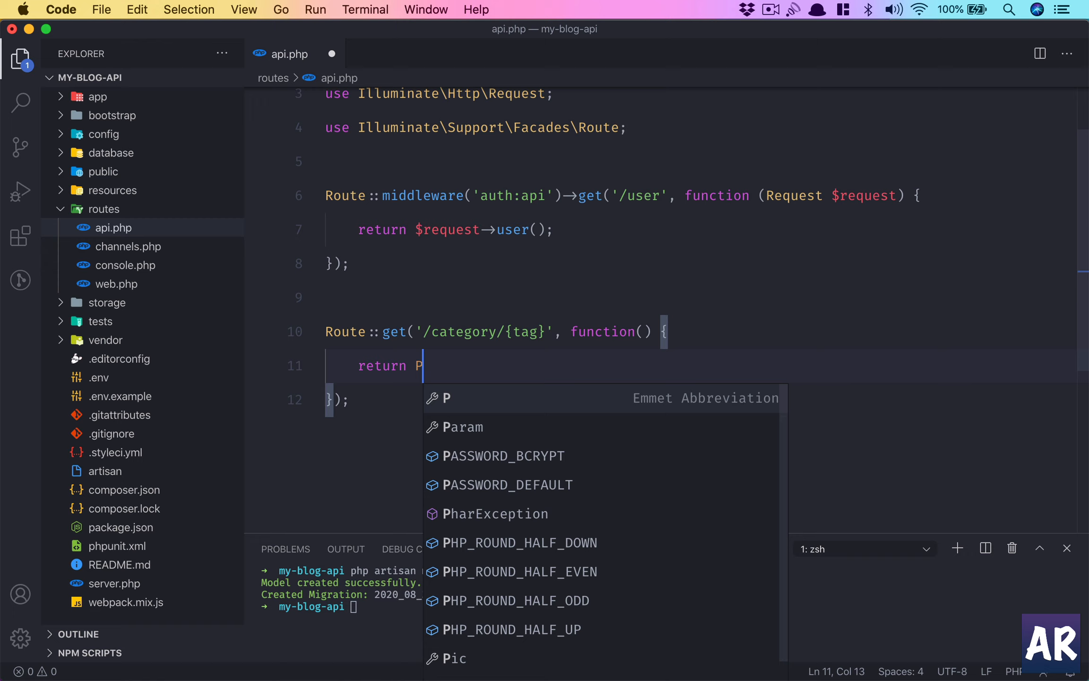
pyautogui.write('Post::')
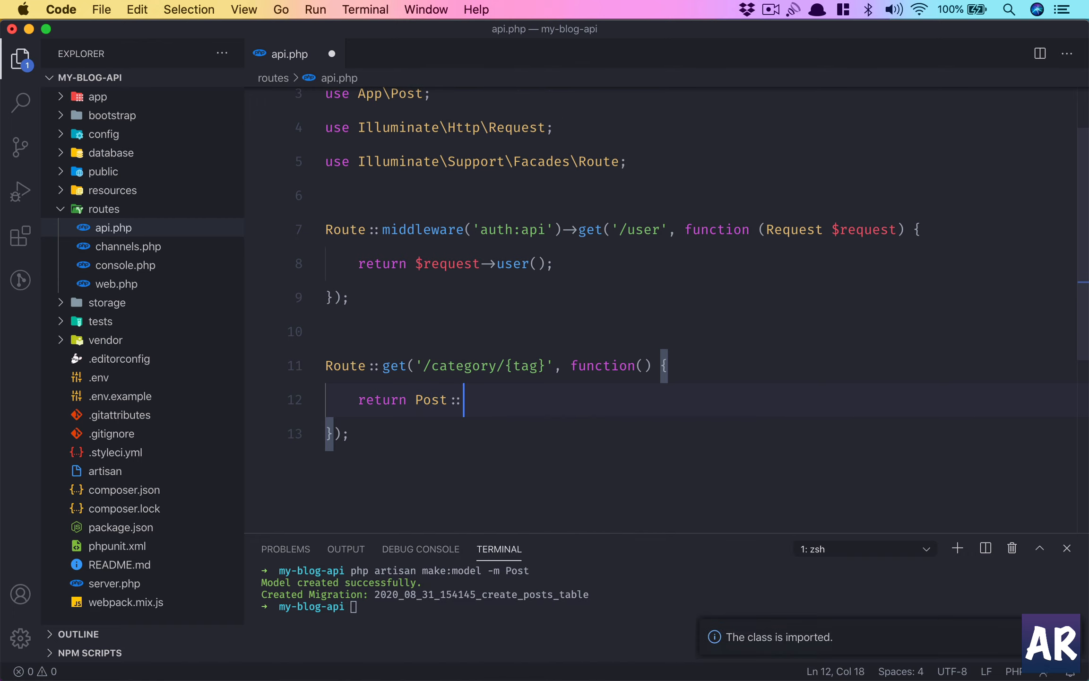
pyautogui.write('query()')
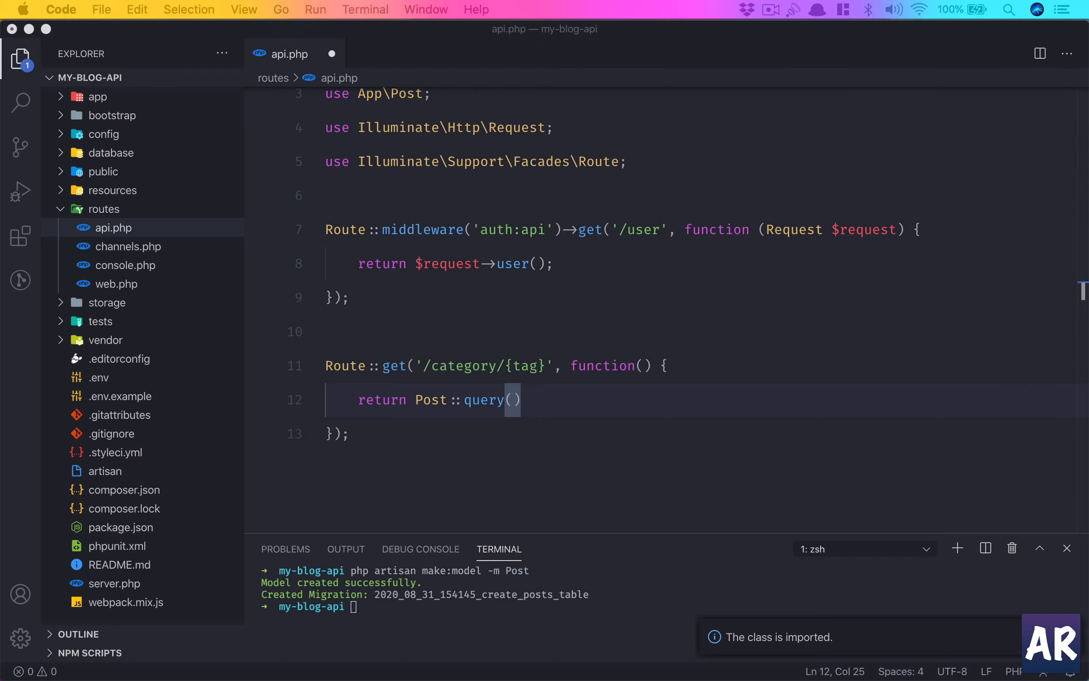
pyautogui.press('Enter')
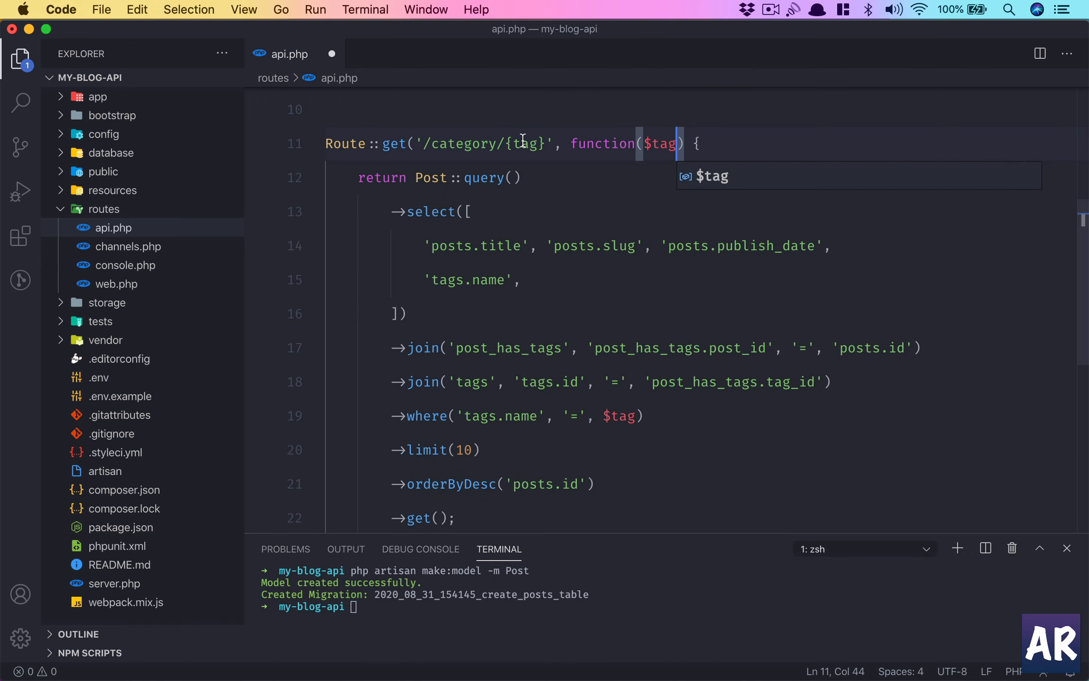
# Highlight the $tag parameter, the select clause and the publish_date column in the query
pyautogui.doubleClick(523, 144)
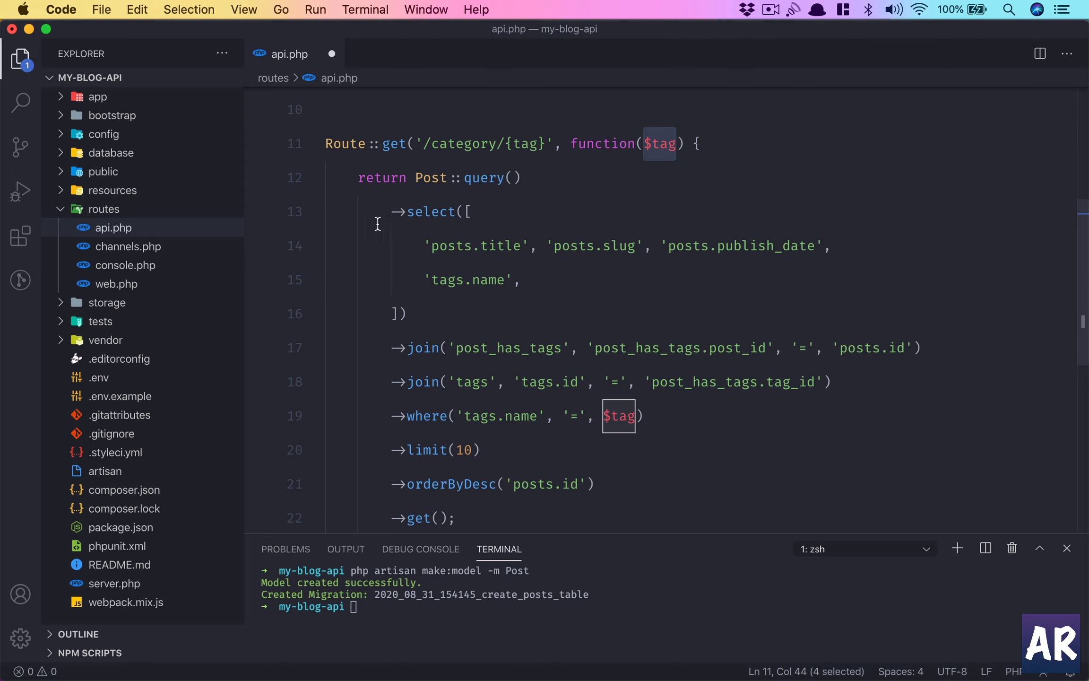
pyautogui.moveTo(407, 211); pyautogui.dragTo(428, 278)
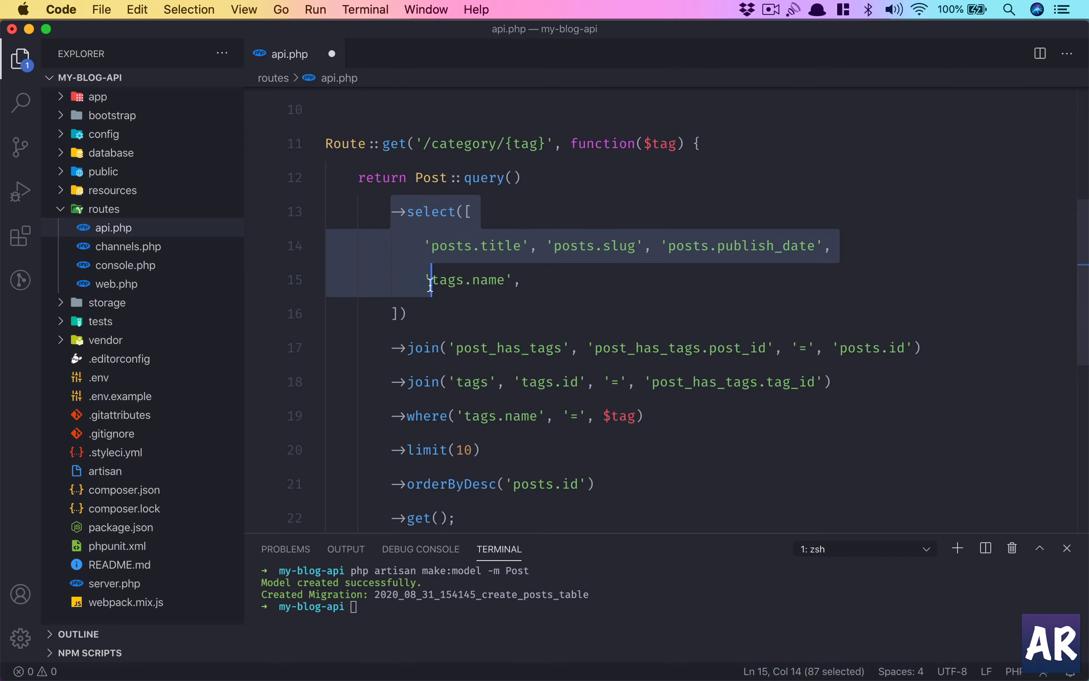
pyautogui.moveTo(428, 283); pyautogui.dragTo(406, 313)
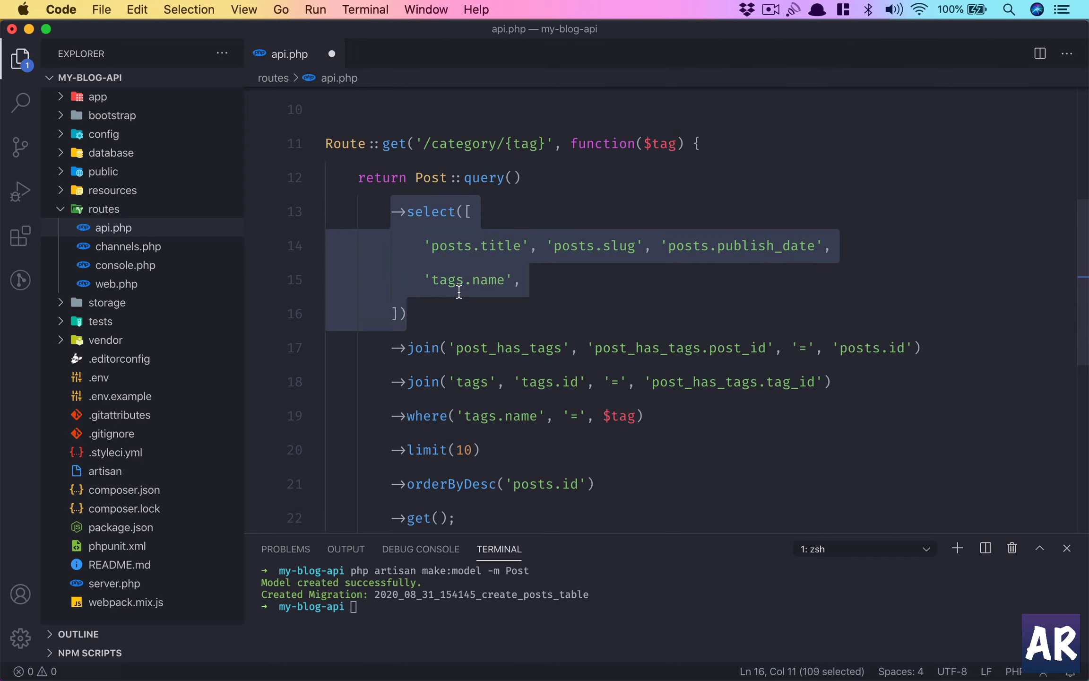
pyautogui.doubleClick(500, 246)
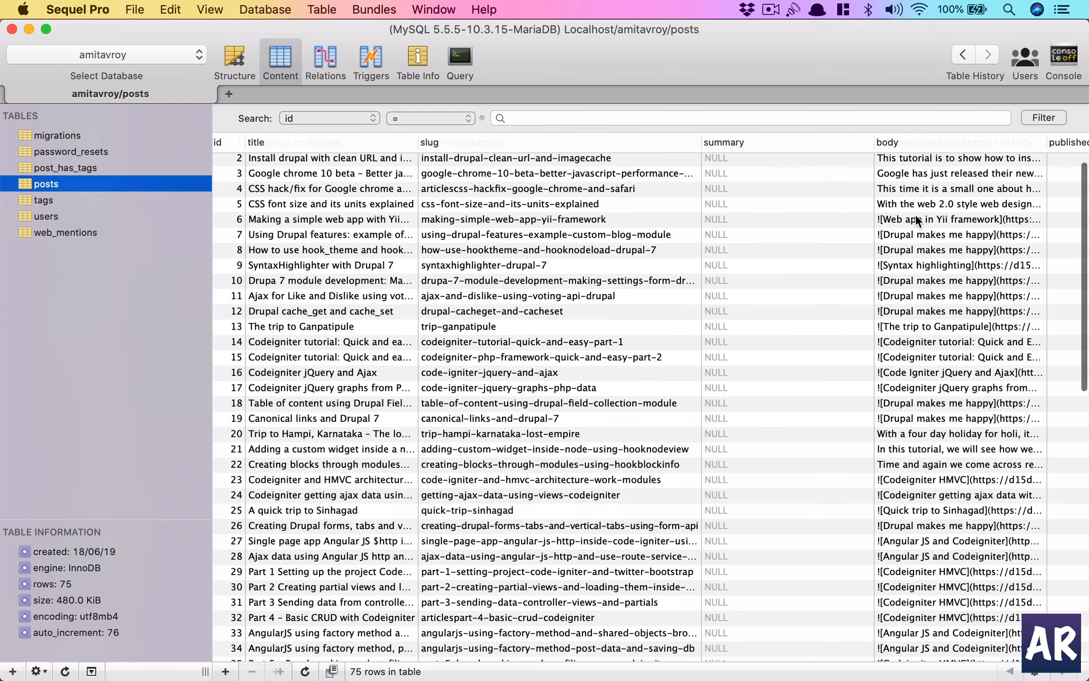
pyautogui.scroll(-3)
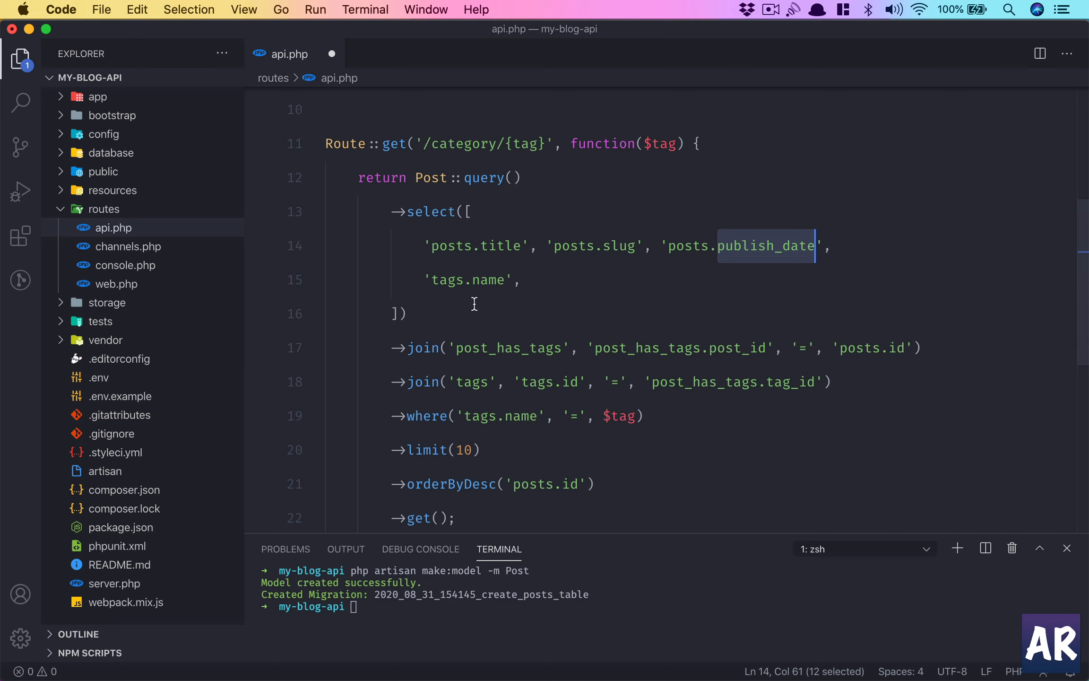
pyautogui.scroll(-3)
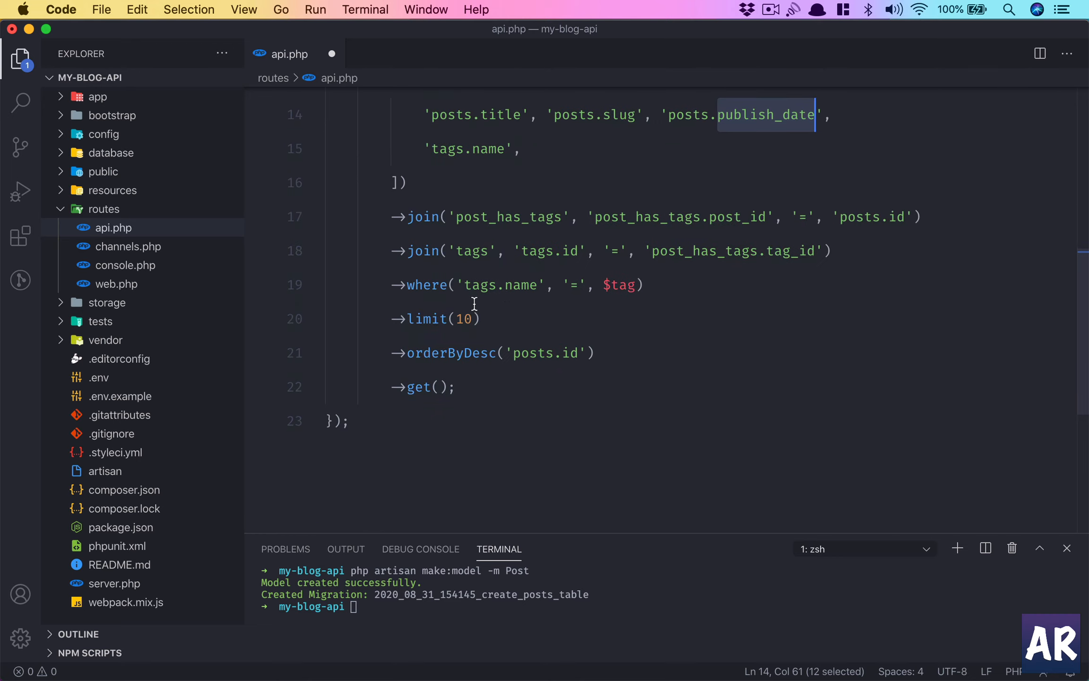
pyautogui.moveTo(563, 228)
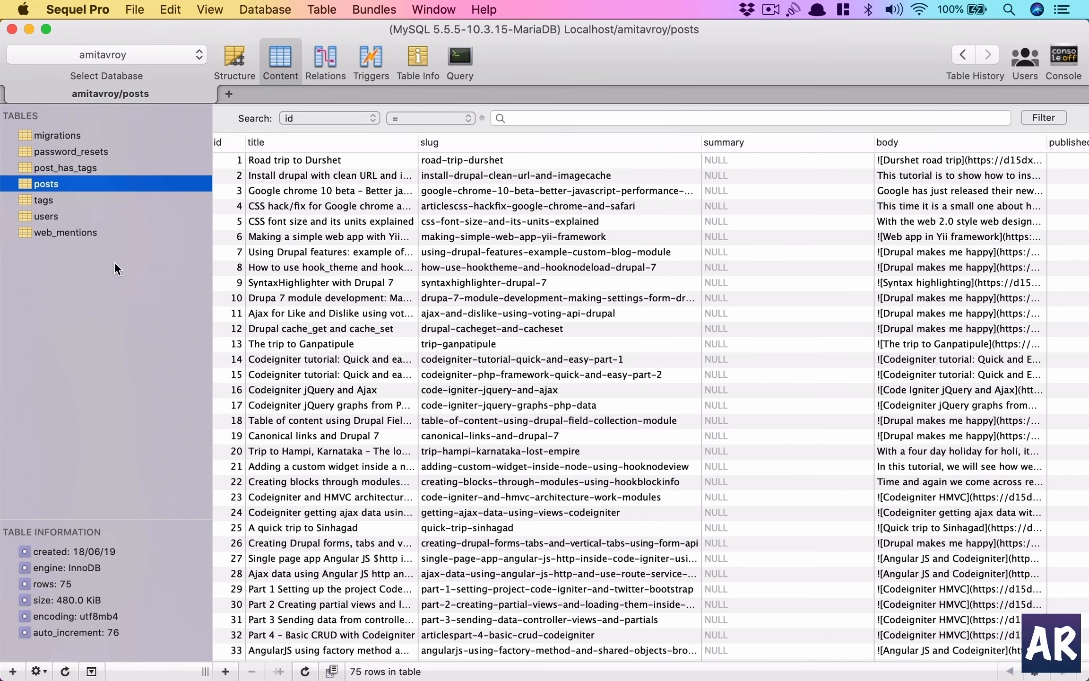
# View the post_has_tags table rows, then the tags table listing Travel, Web and Laravel 5
pyautogui.click(66, 167)
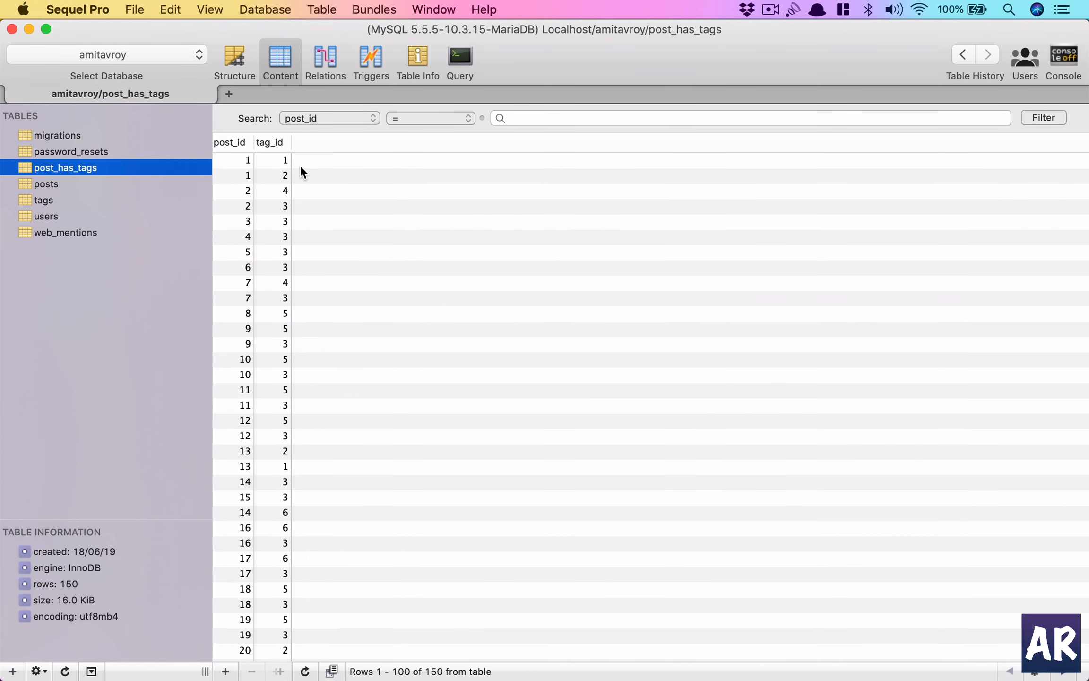
pyautogui.moveTo(293, 246)
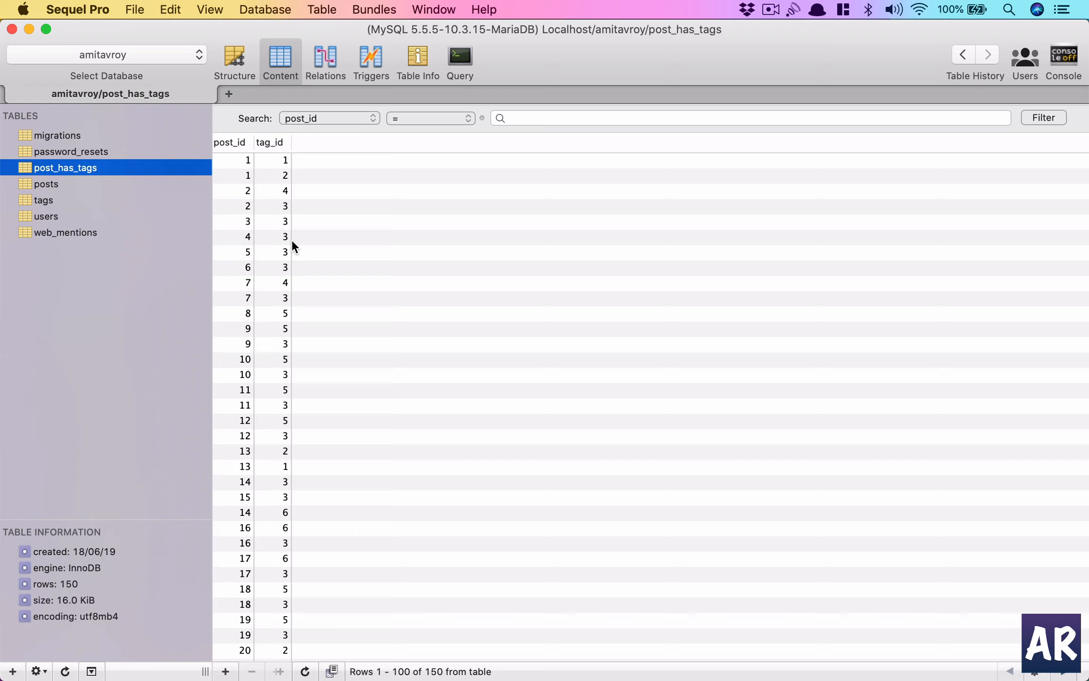
pyautogui.moveTo(8, 183)
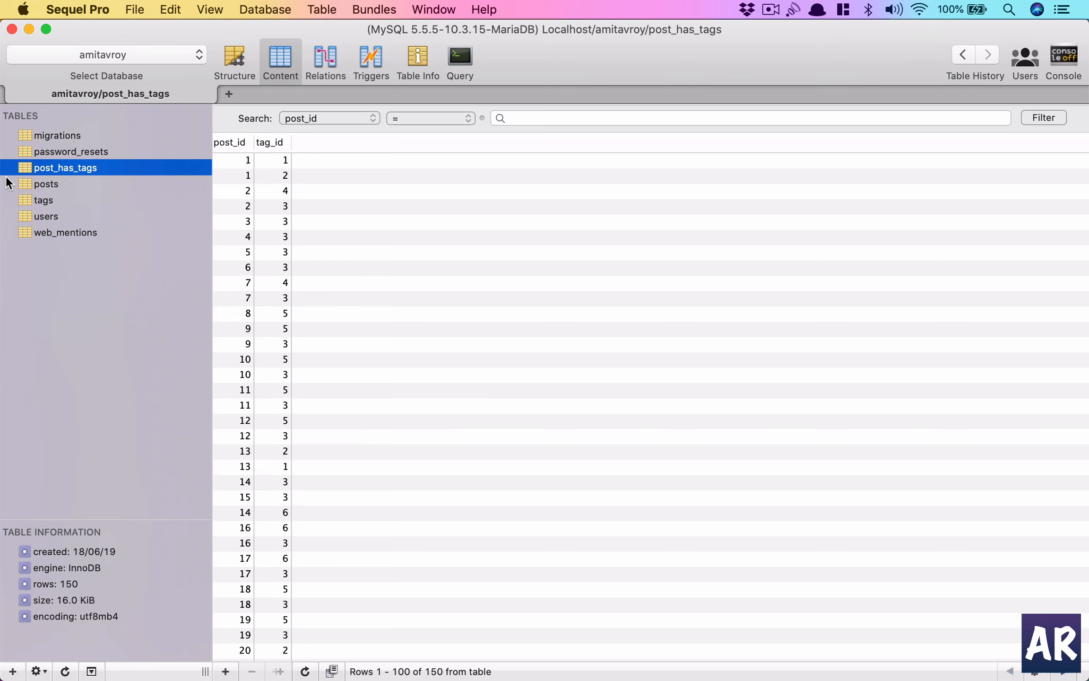
pyautogui.click(42, 200)
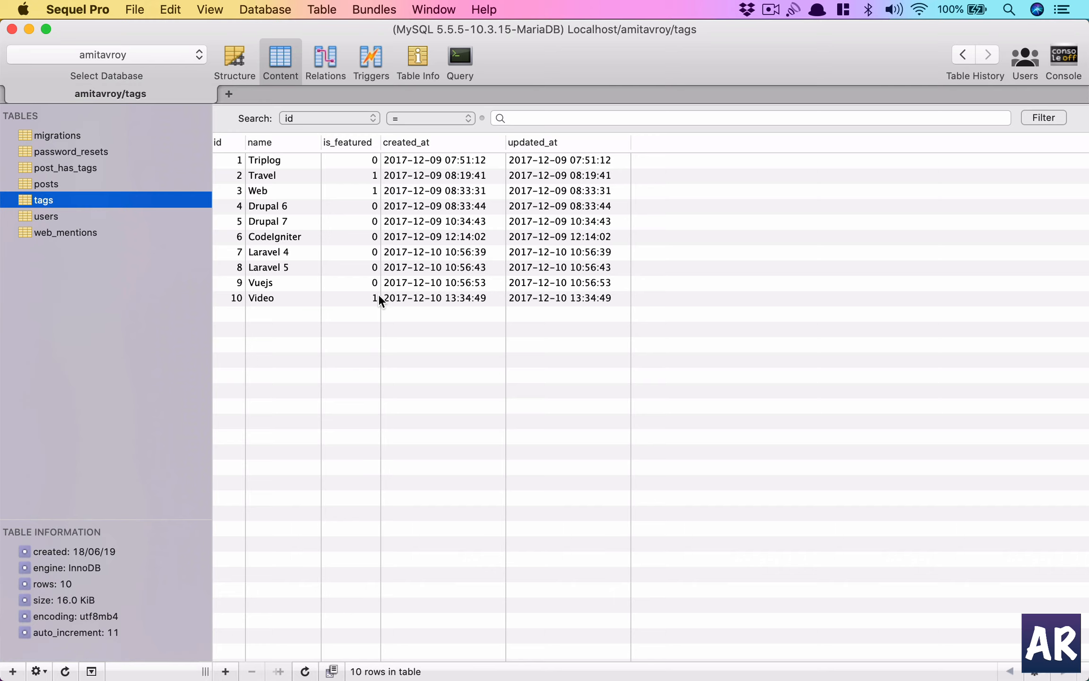
pyautogui.moveTo(272, 244)
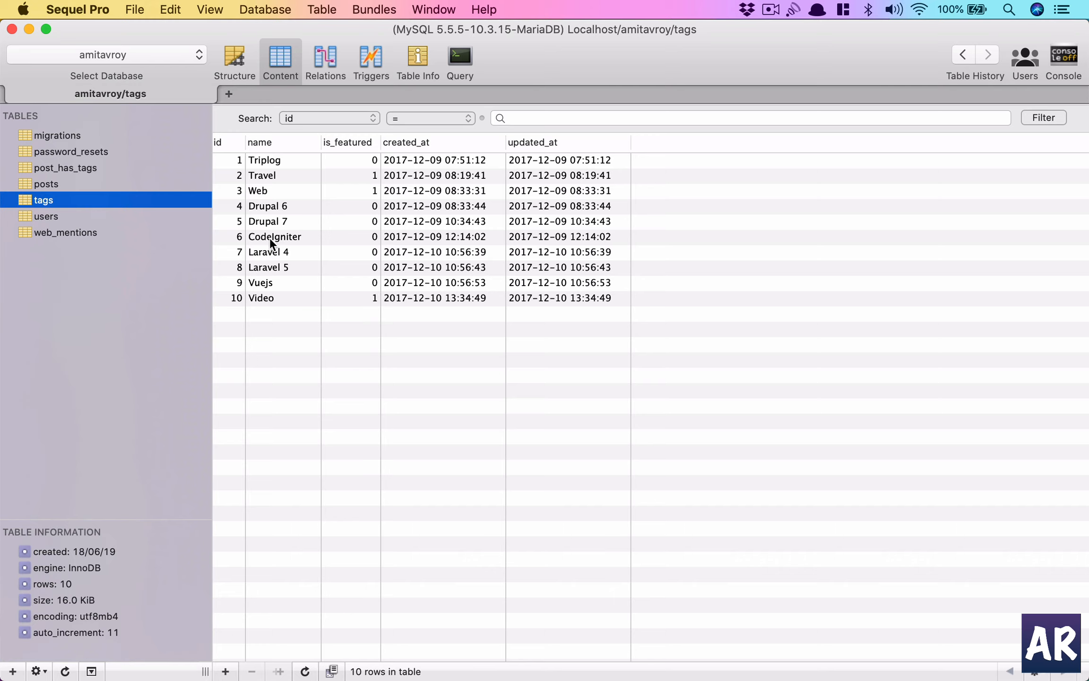
pyautogui.moveTo(274, 254)
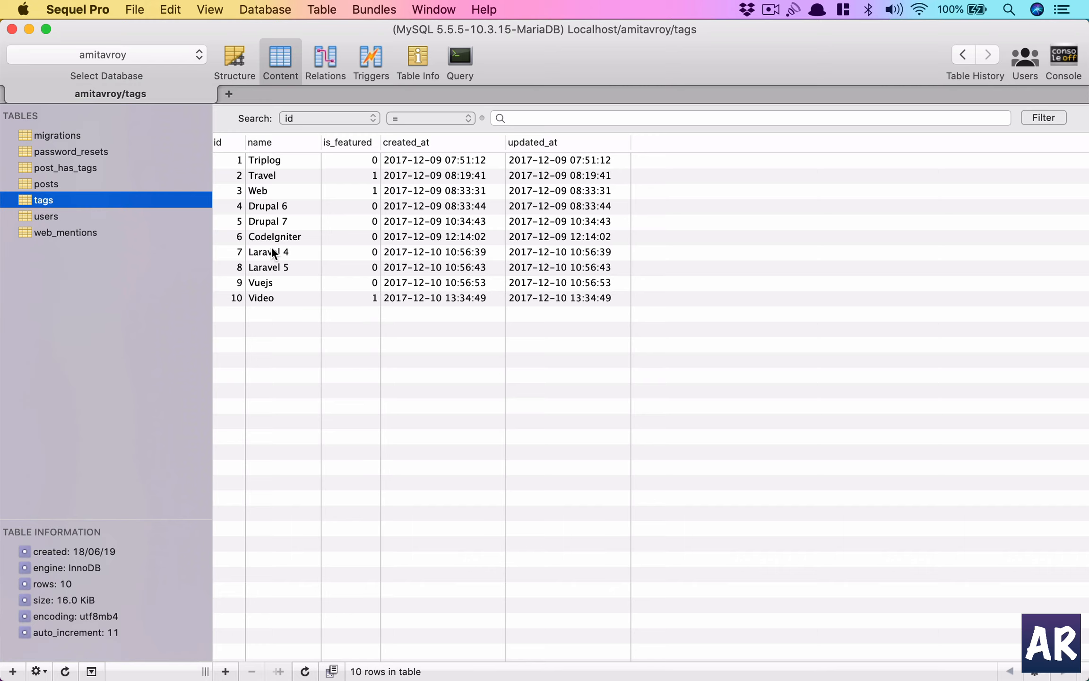
pyautogui.moveTo(268, 199)
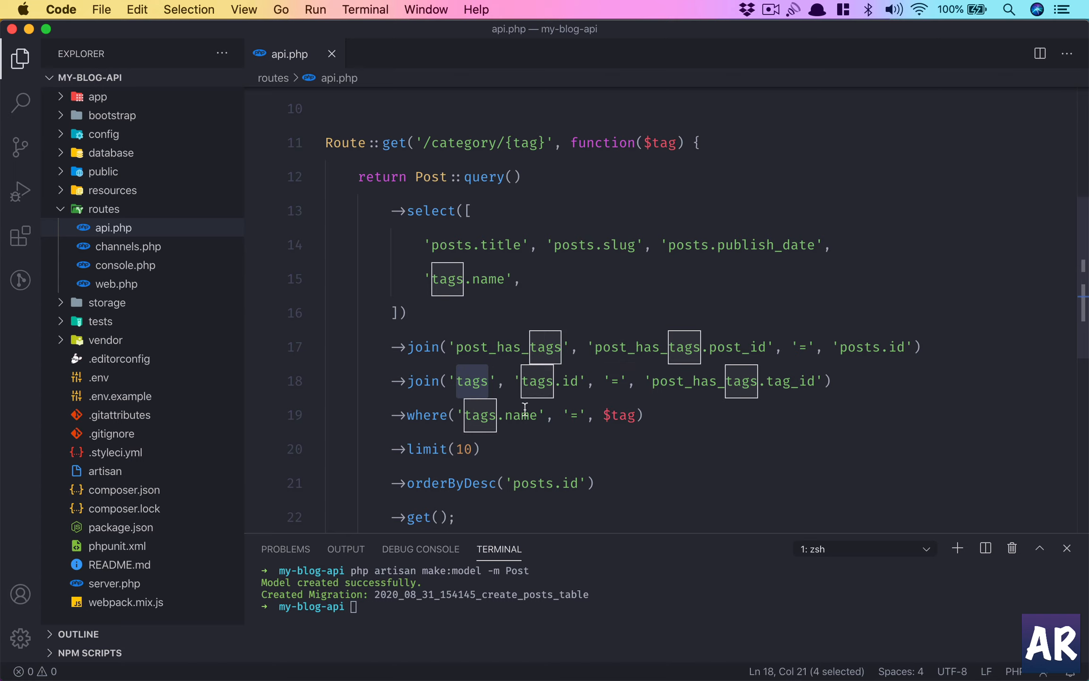
pyautogui.moveTo(470, 415)
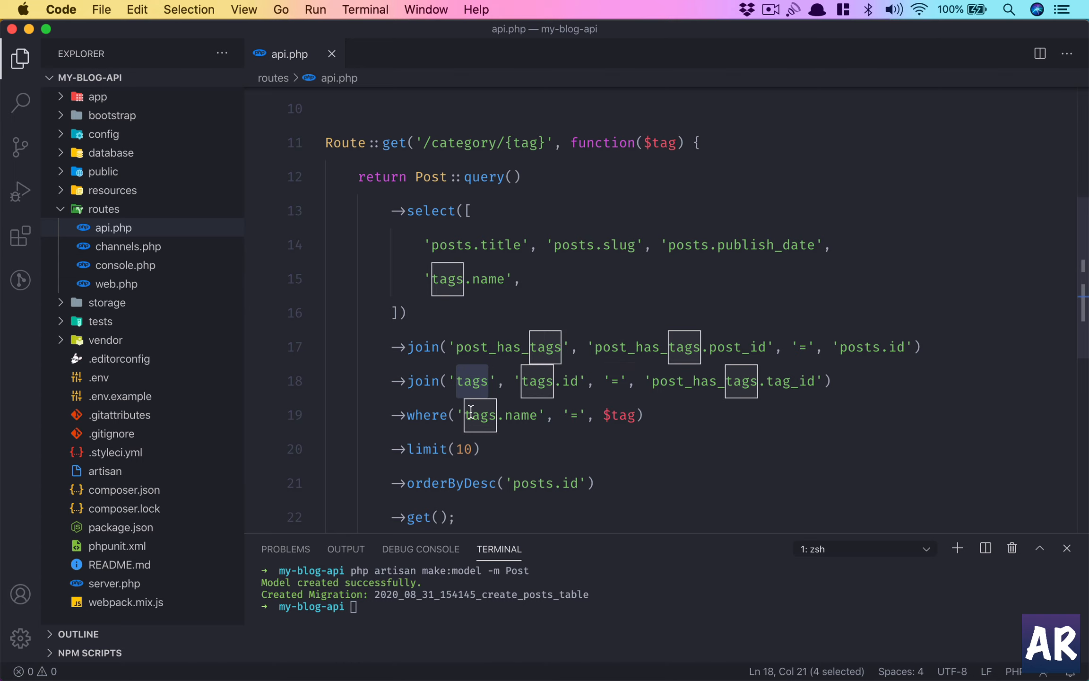
pyautogui.scroll(-3)
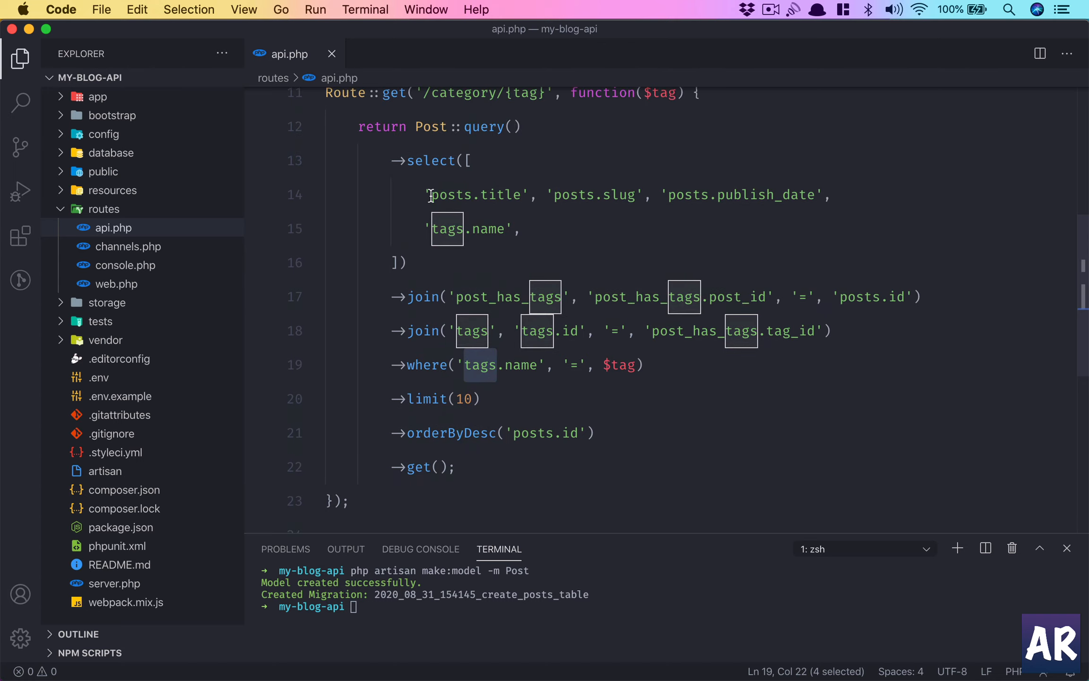
pyautogui.moveTo(629, 365)
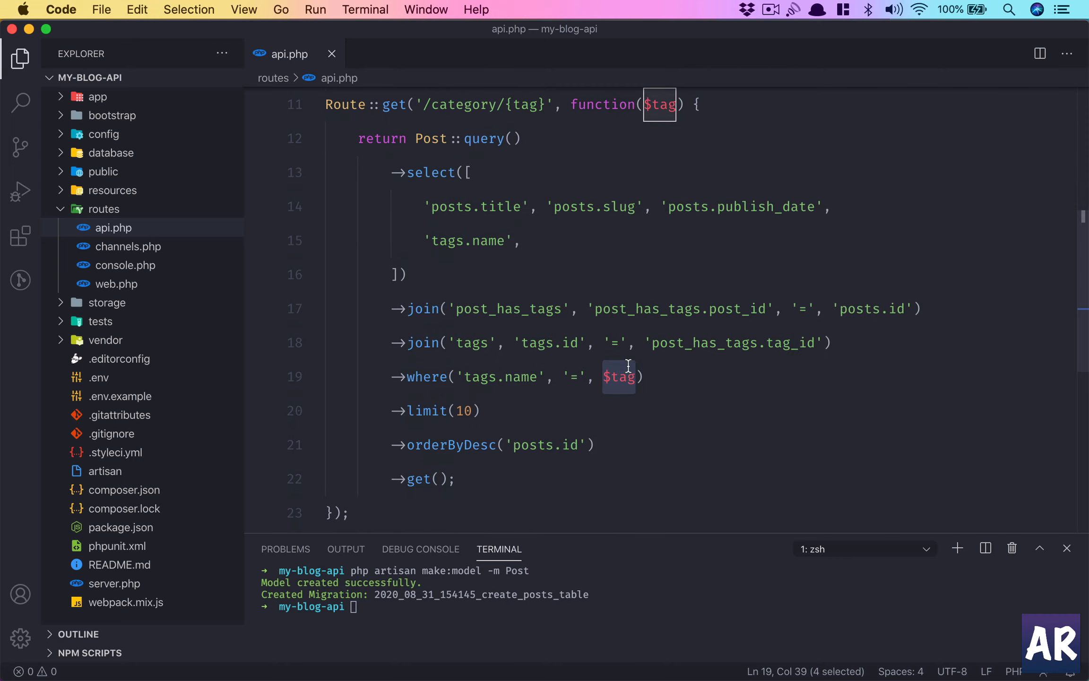
pyautogui.press('Cmd+Tab')
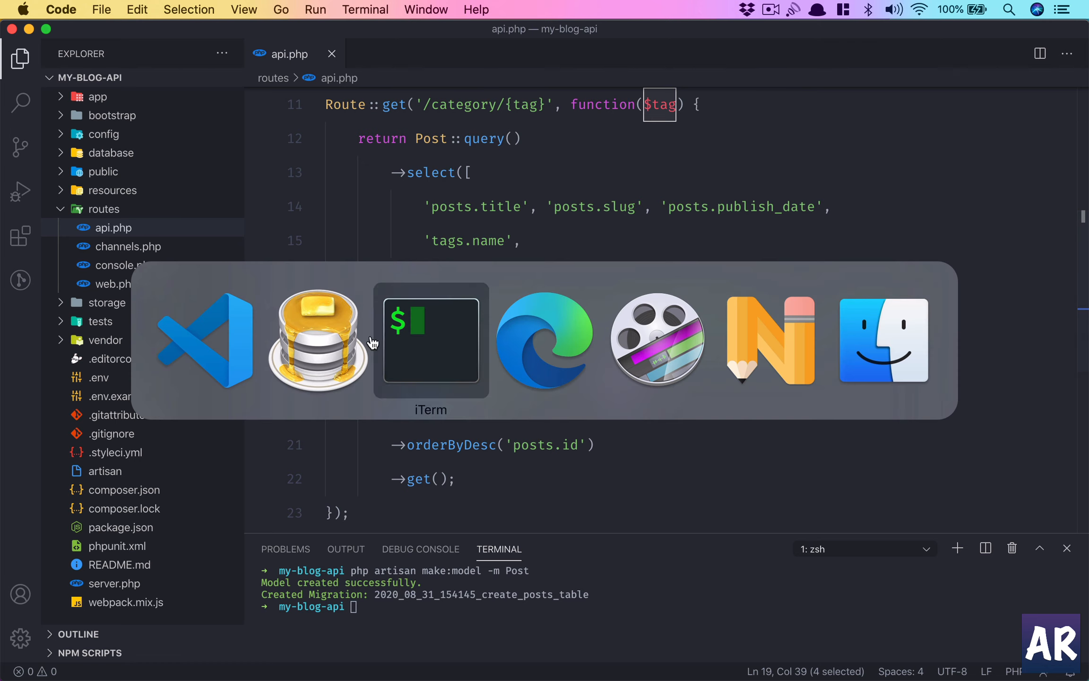
pyautogui.click(429, 340)
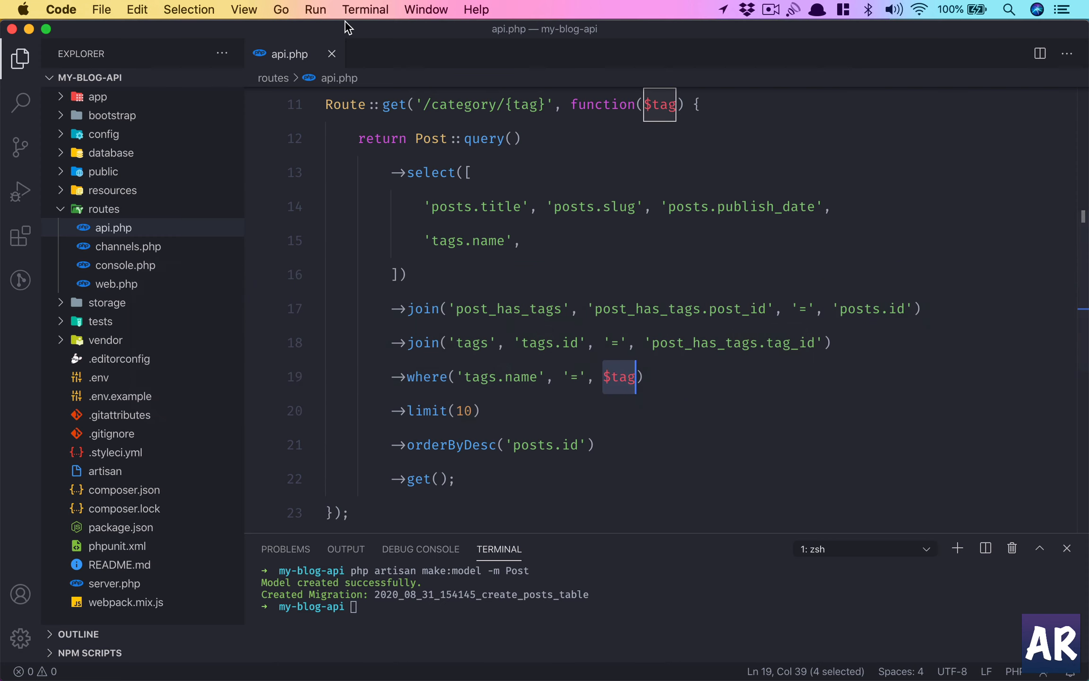
# Set DB_DATABASE in .env to amitavroy instead of laravel
pyautogui.click(98, 377)
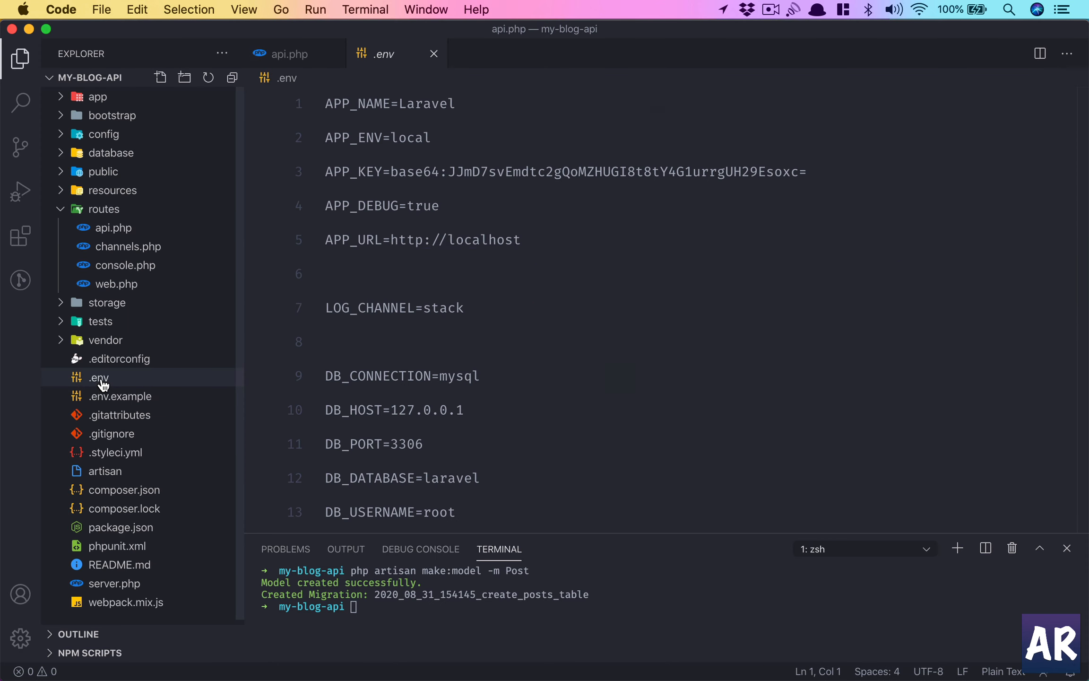
pyautogui.scroll(-3)
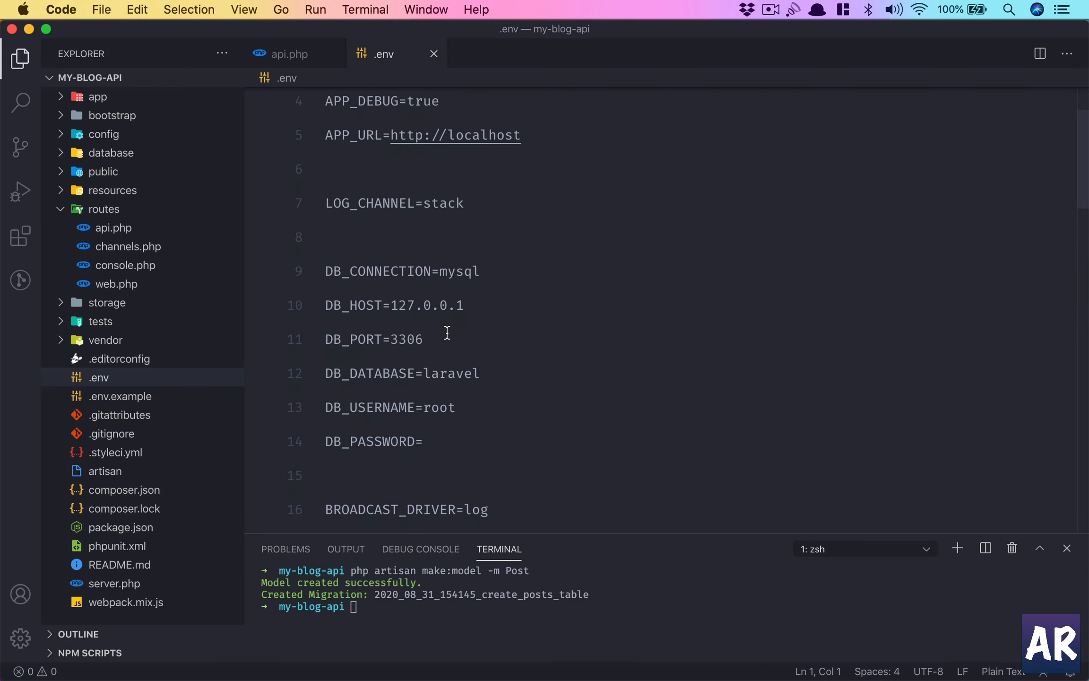
pyautogui.doubleClick(449, 377)
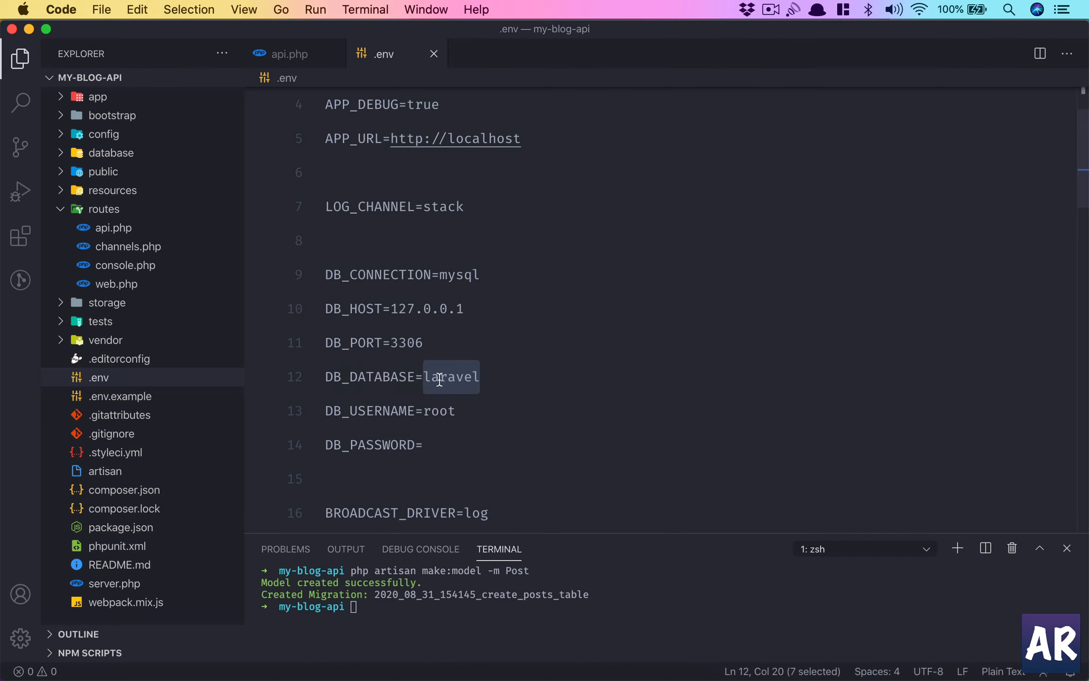
pyautogui.write('ami')
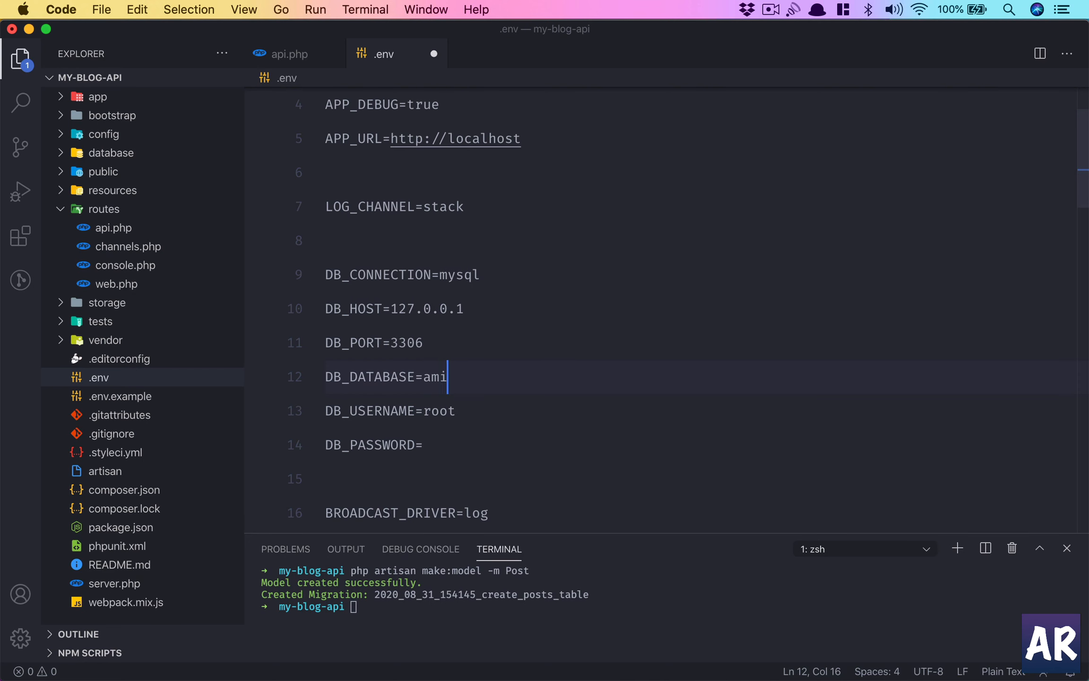
pyautogui.write('tavroy')
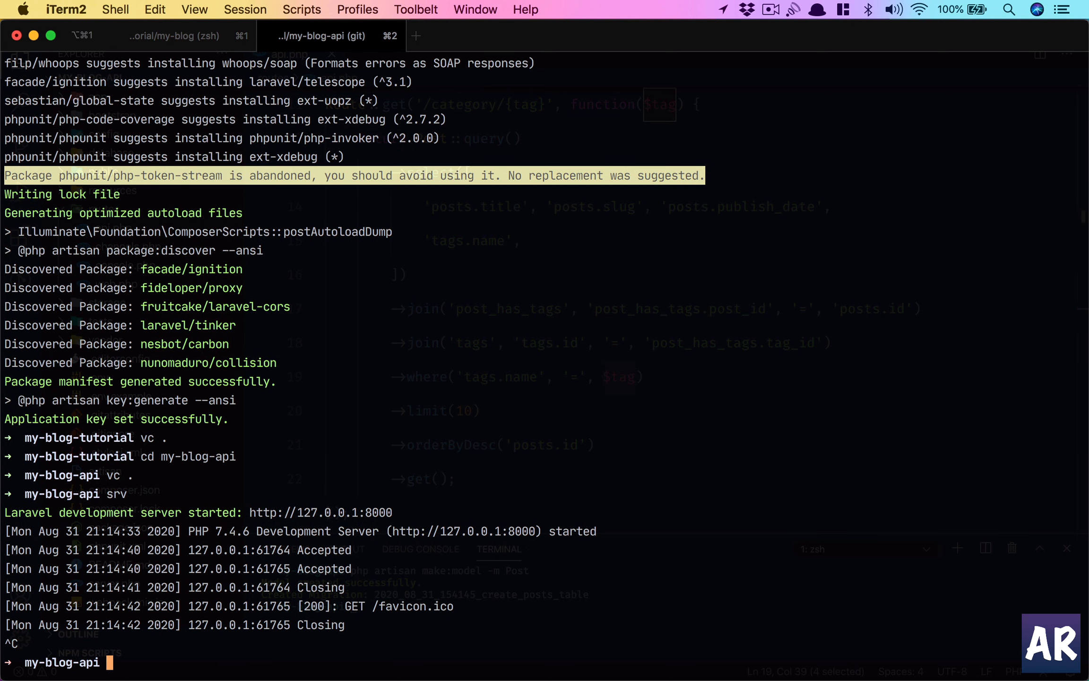
# Restart the Laravel dev server with srv and switch to the browser to test
pyautogui.write('srv')
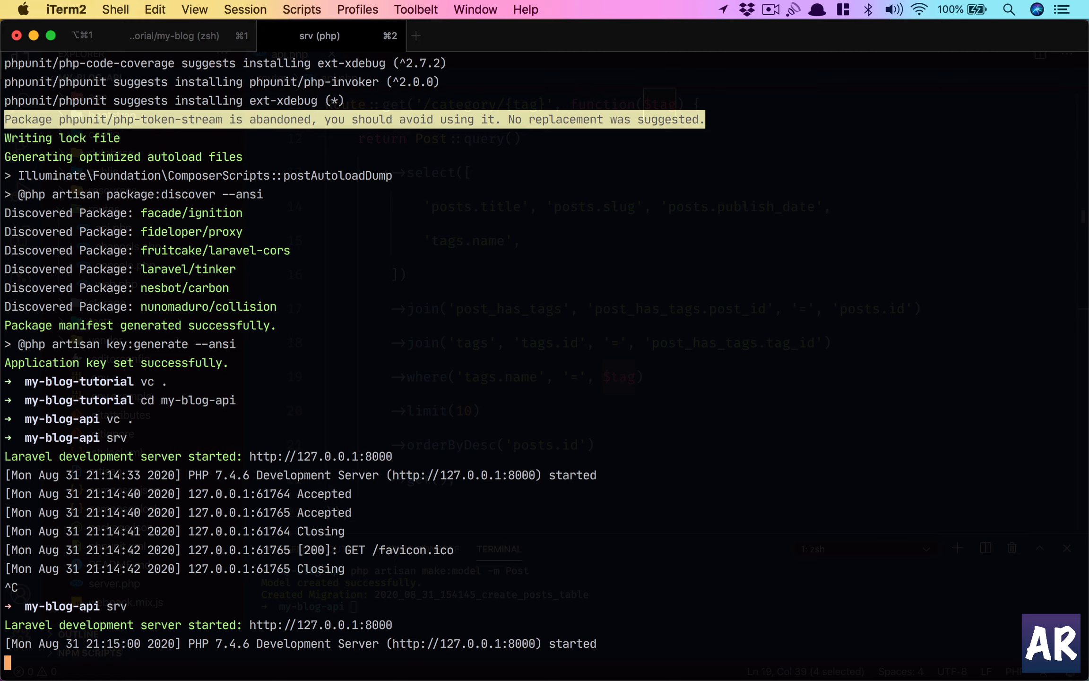
pyautogui.press('cmd+tab')
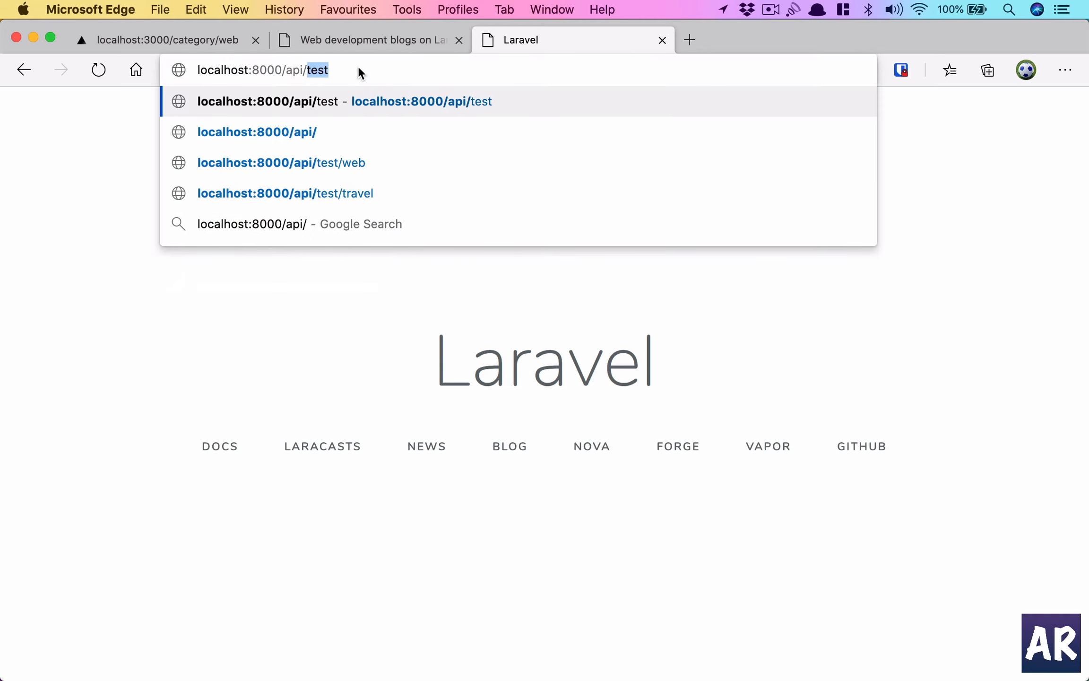
# Load localhost:8000/api/category/web and expand the first five returned posts
pyautogui.write('category/web')
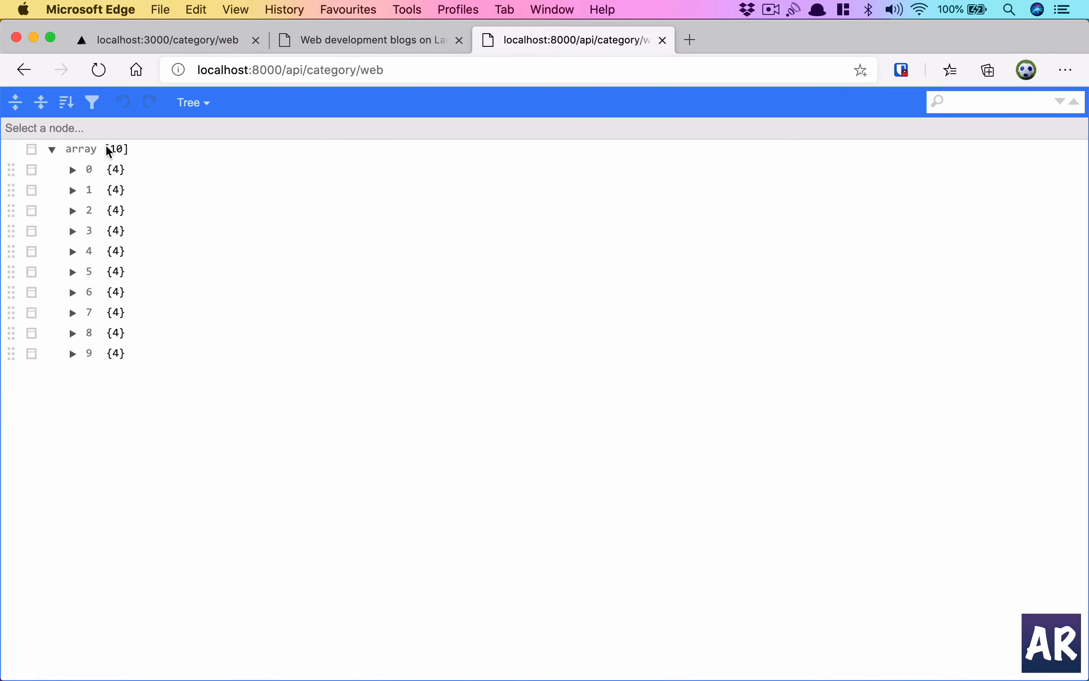
pyautogui.click(72, 169)
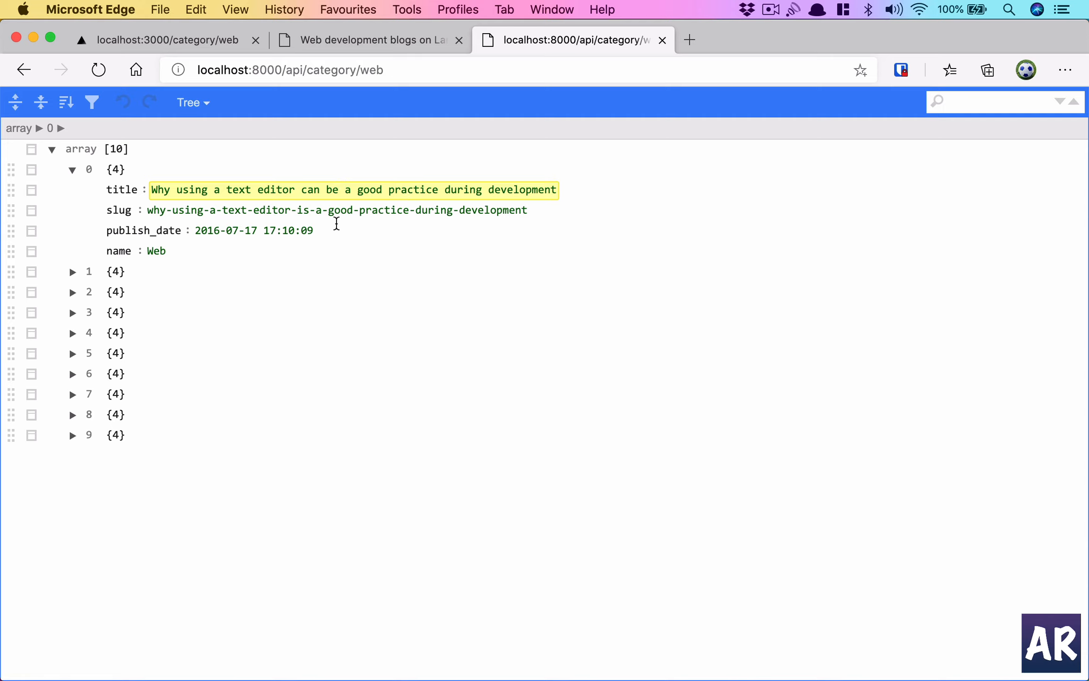
pyautogui.click(74, 273)
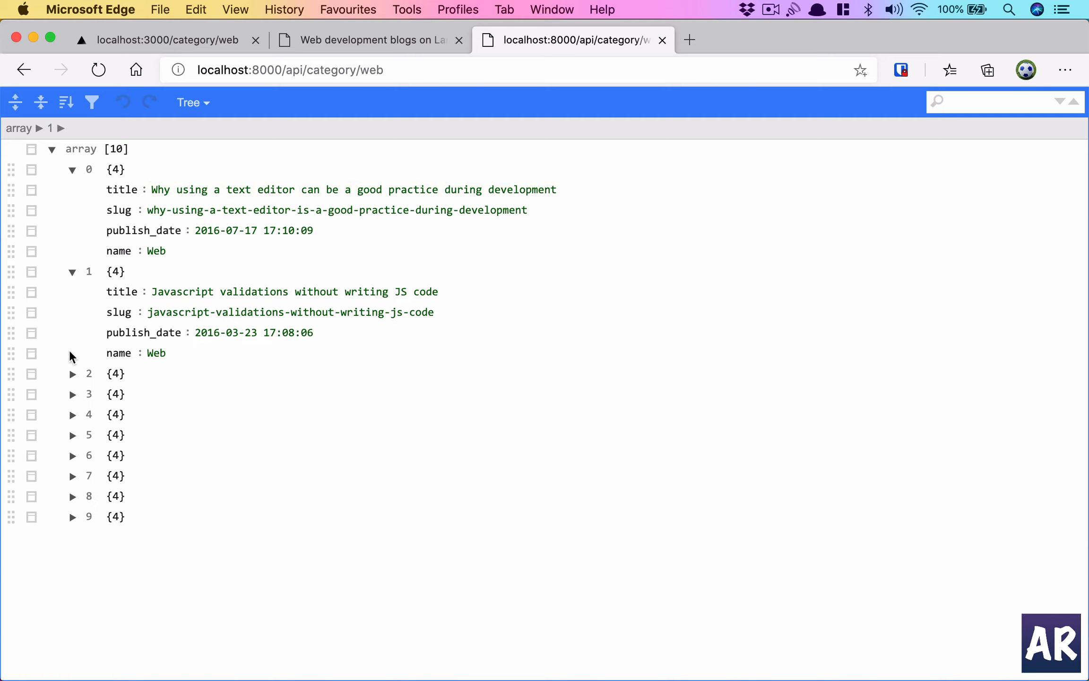
pyautogui.click(73, 374)
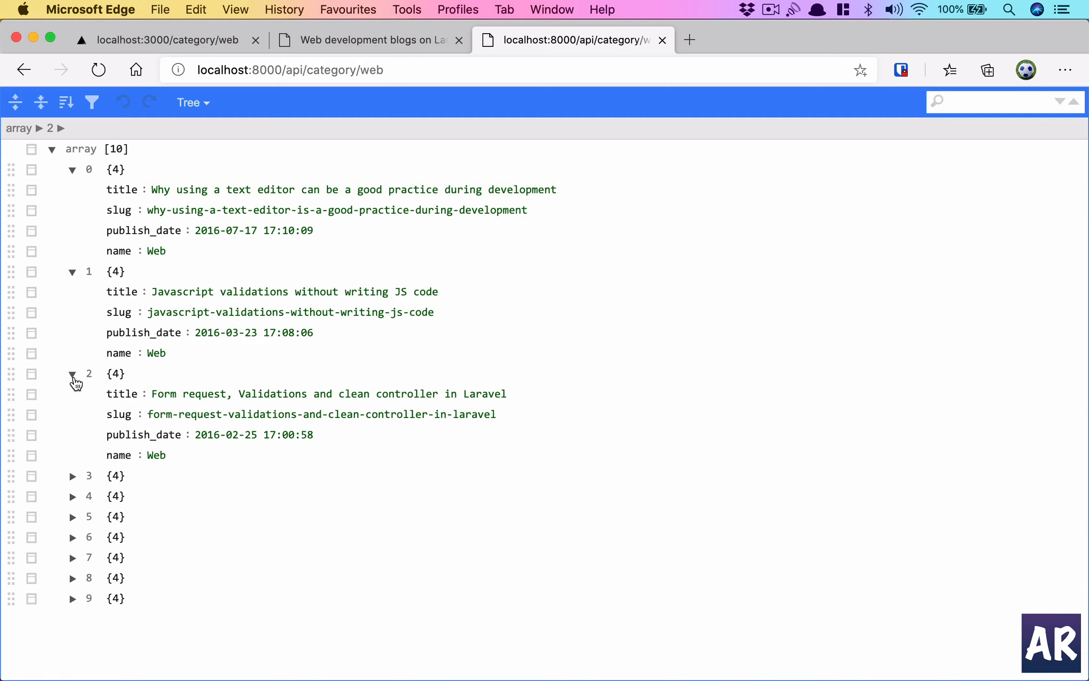
pyautogui.moveTo(70, 490)
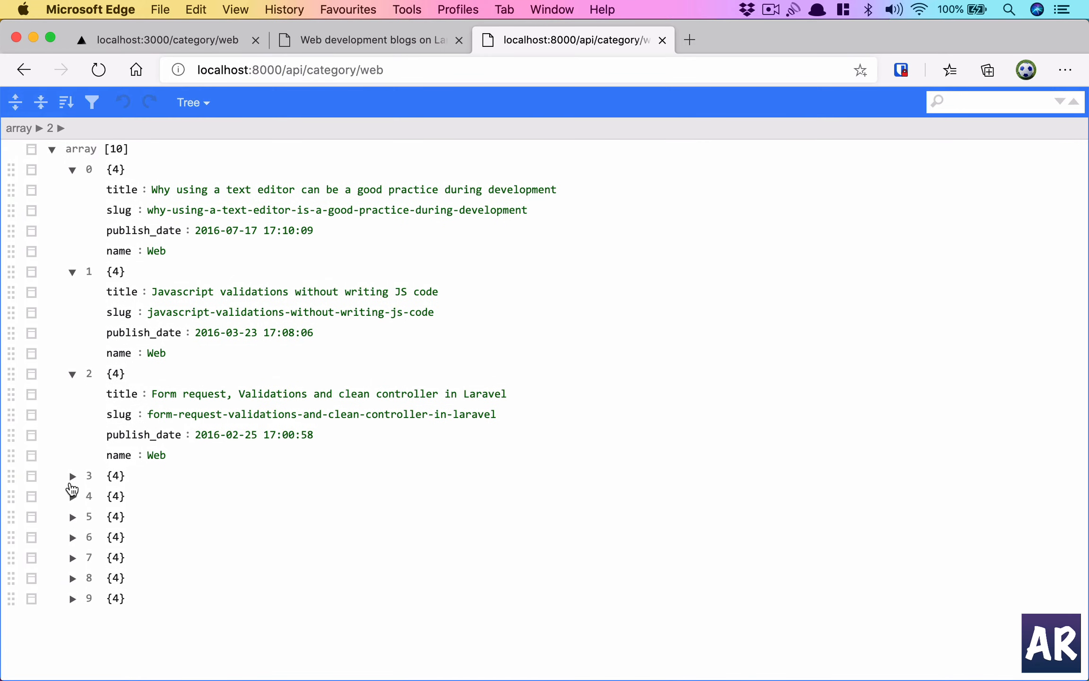
pyautogui.click(72, 475)
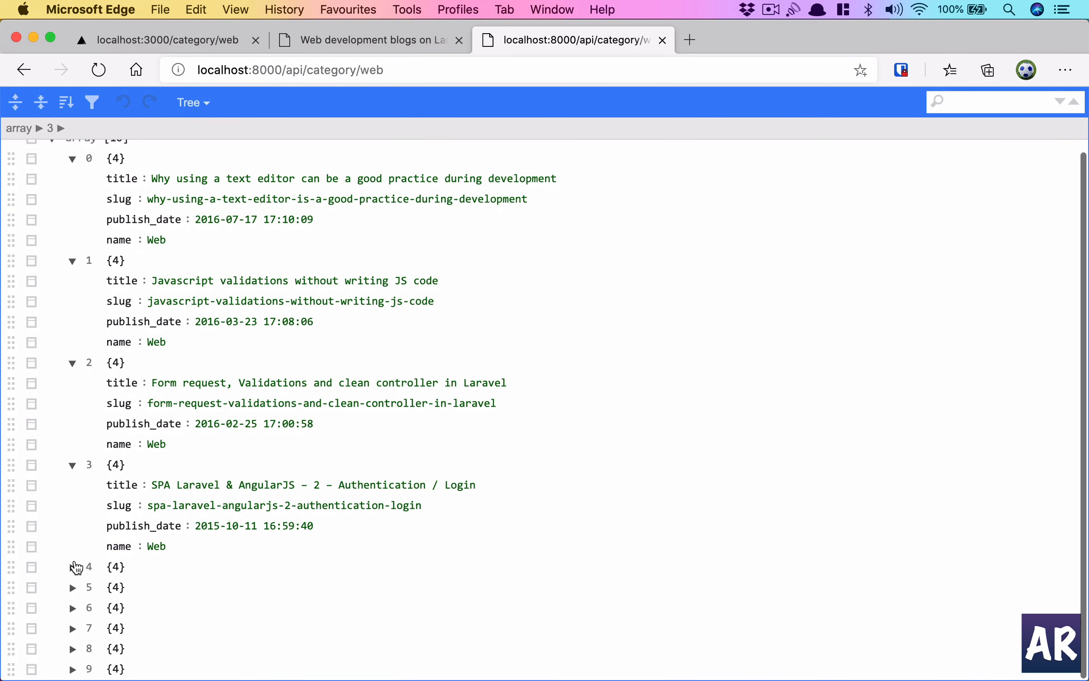
pyautogui.click(74, 566)
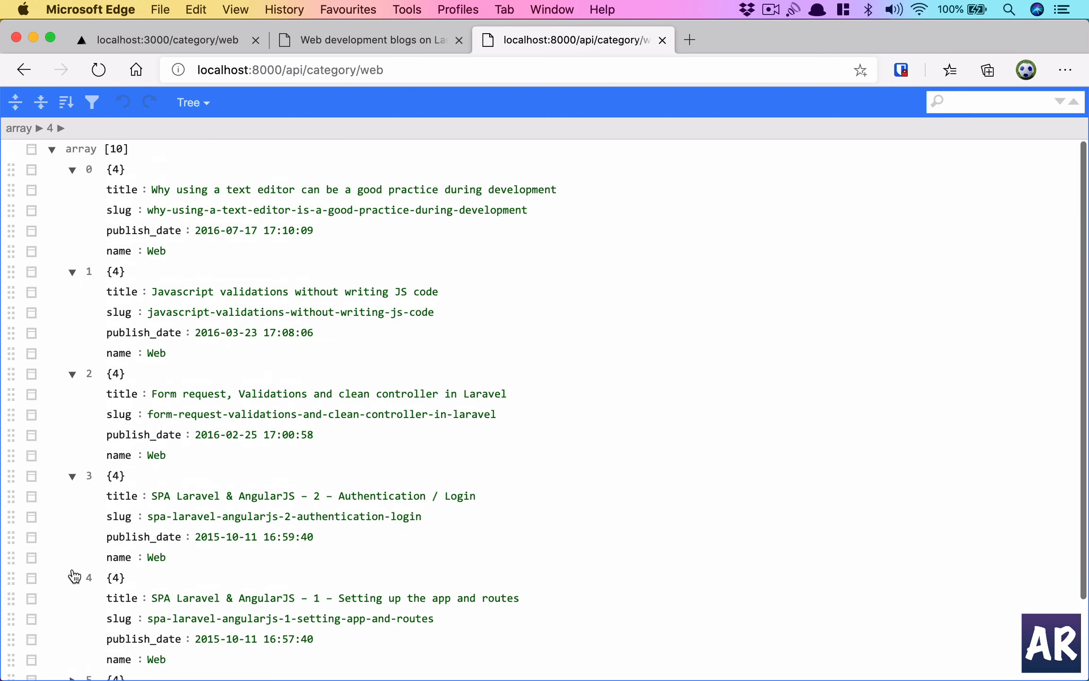
# Replace the web tag in the address with travel
pyautogui.doubleClick(372, 70)
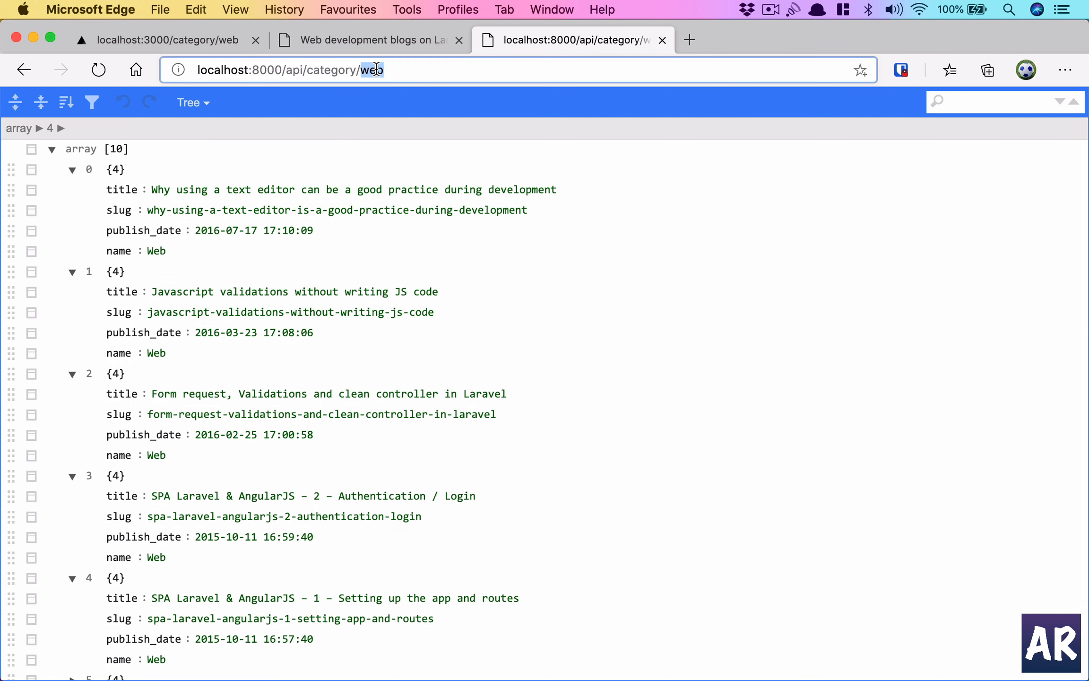
pyautogui.write('travel')
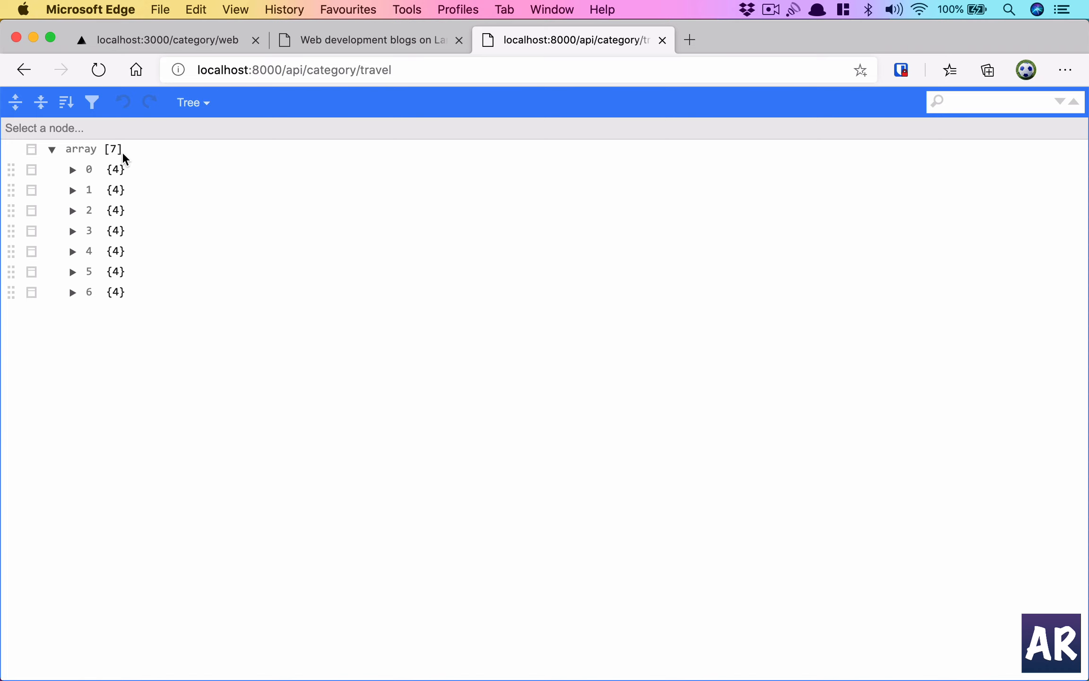
# Compare against the live blog's Travel category, then return to the travel API results
pyautogui.click(370, 40)
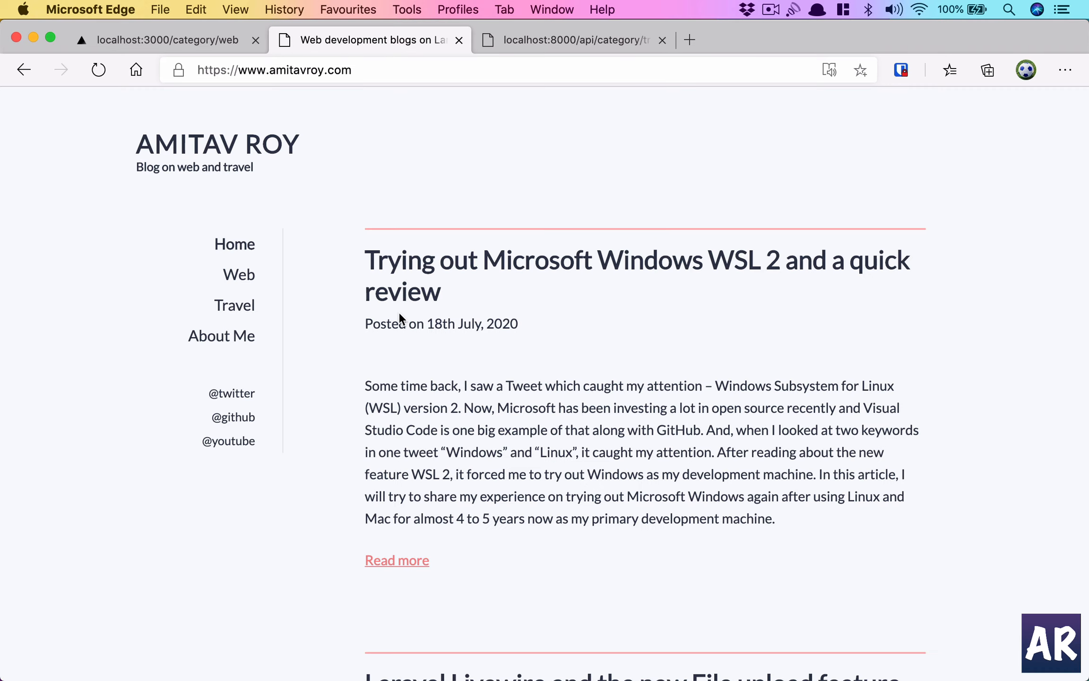
pyautogui.click(234, 305)
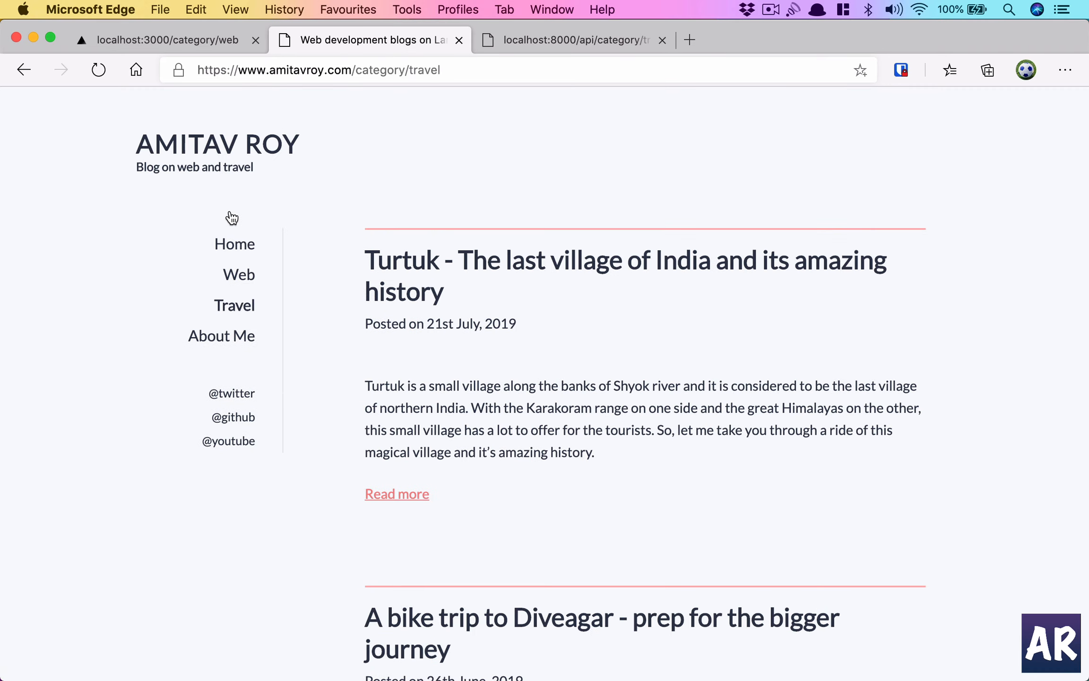
pyautogui.scroll(-3)
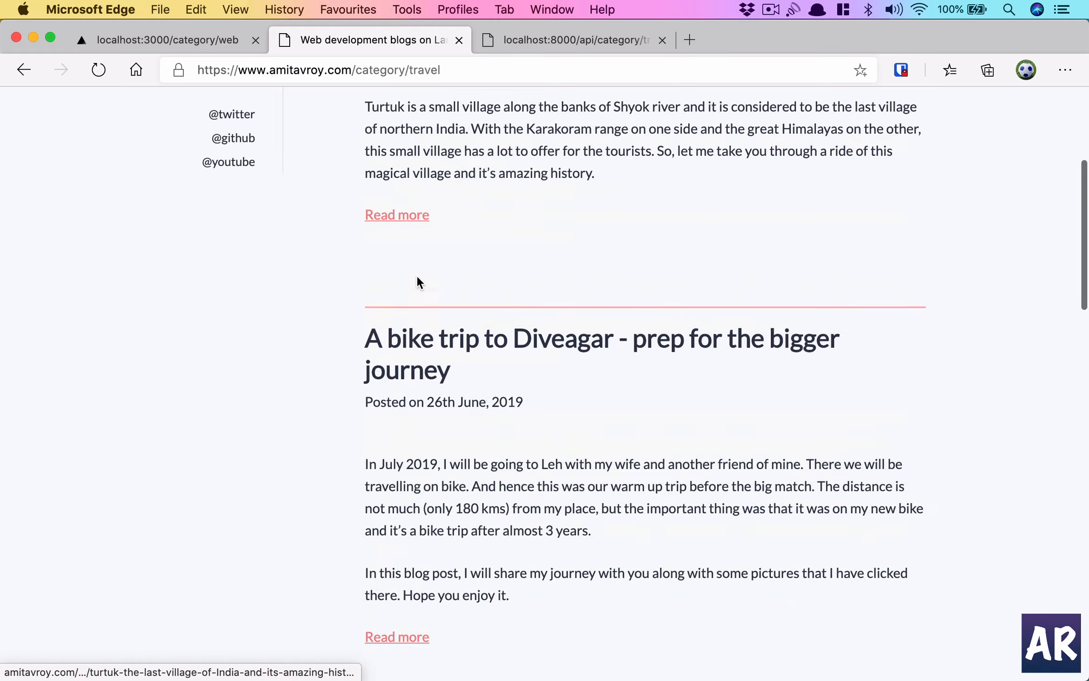
pyautogui.click(572, 39)
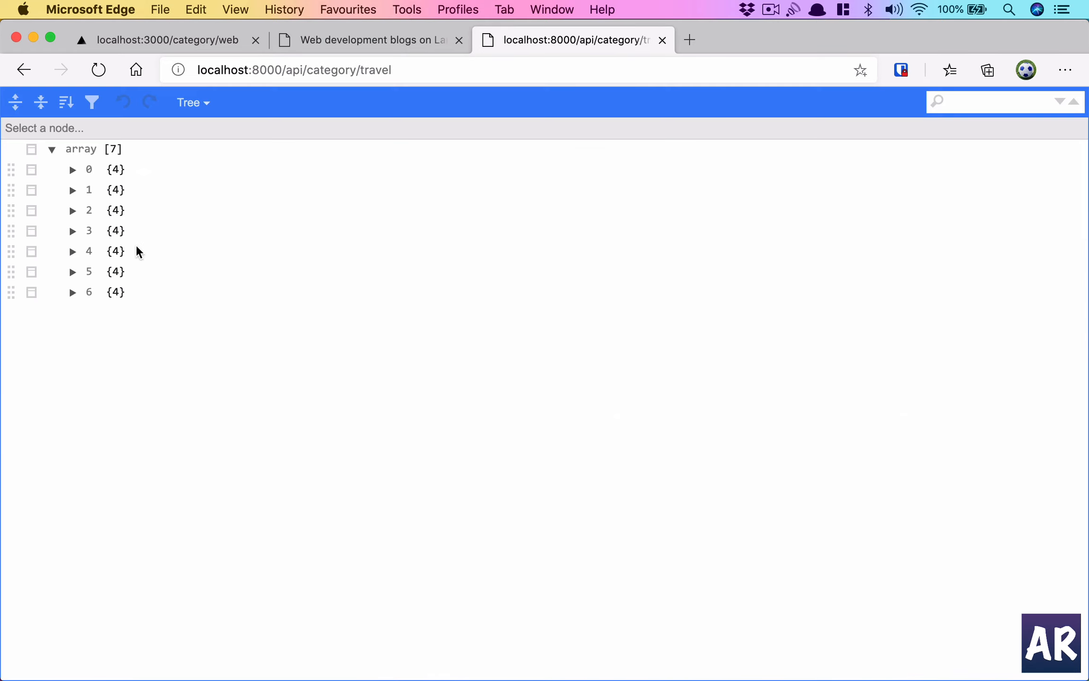